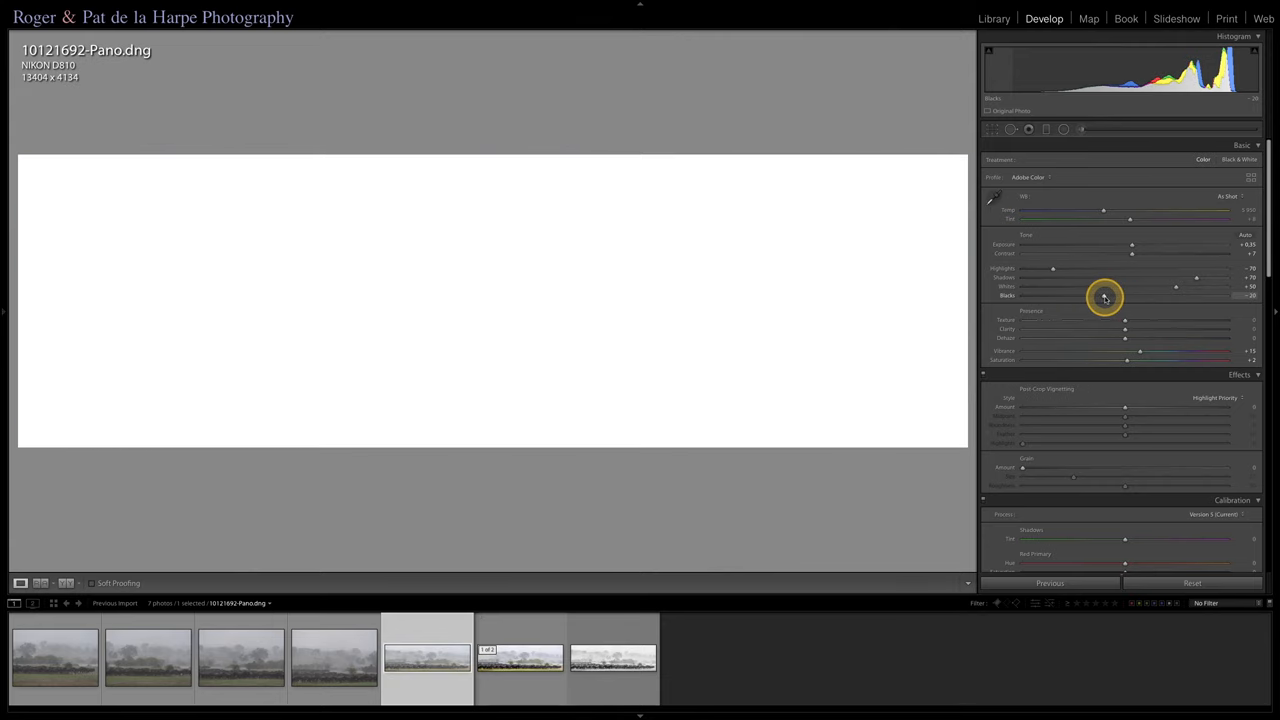
Step: Lower the Blacks slider with clipping preview until the darkest herd areas just begin to clip
drag(1100, 298, 1096, 298)
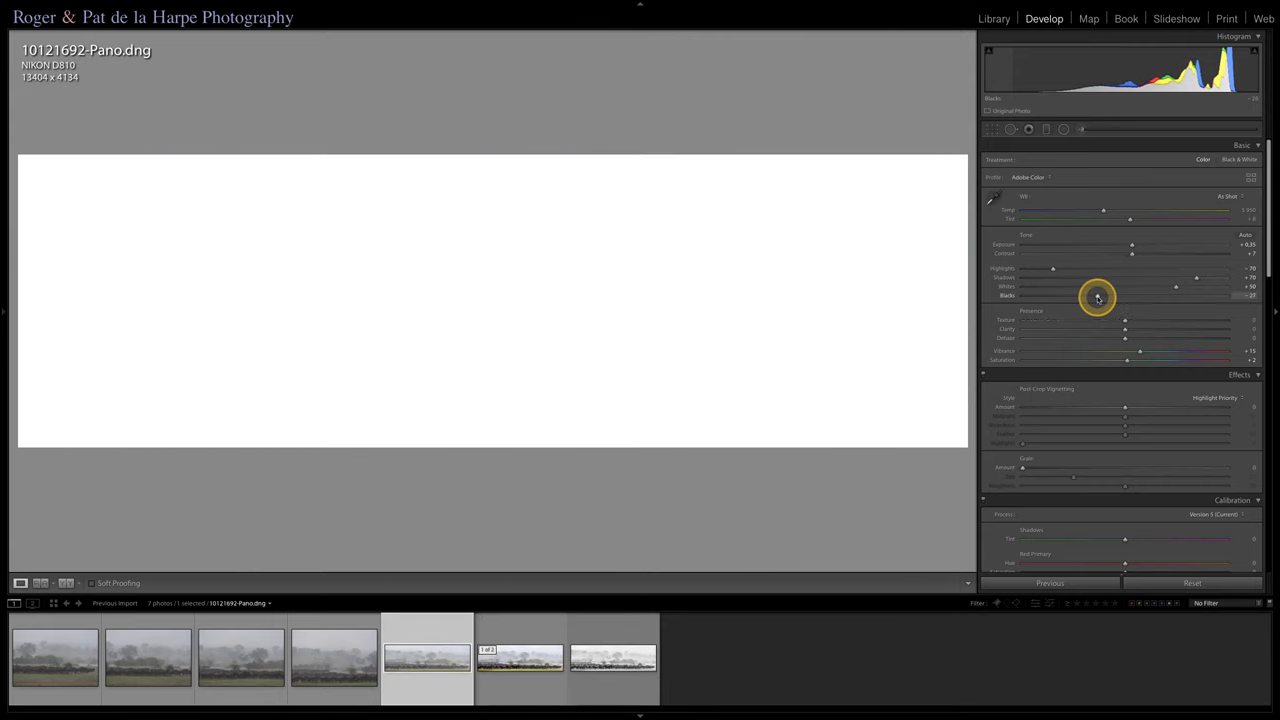
drag(1098, 296, 1078, 296)
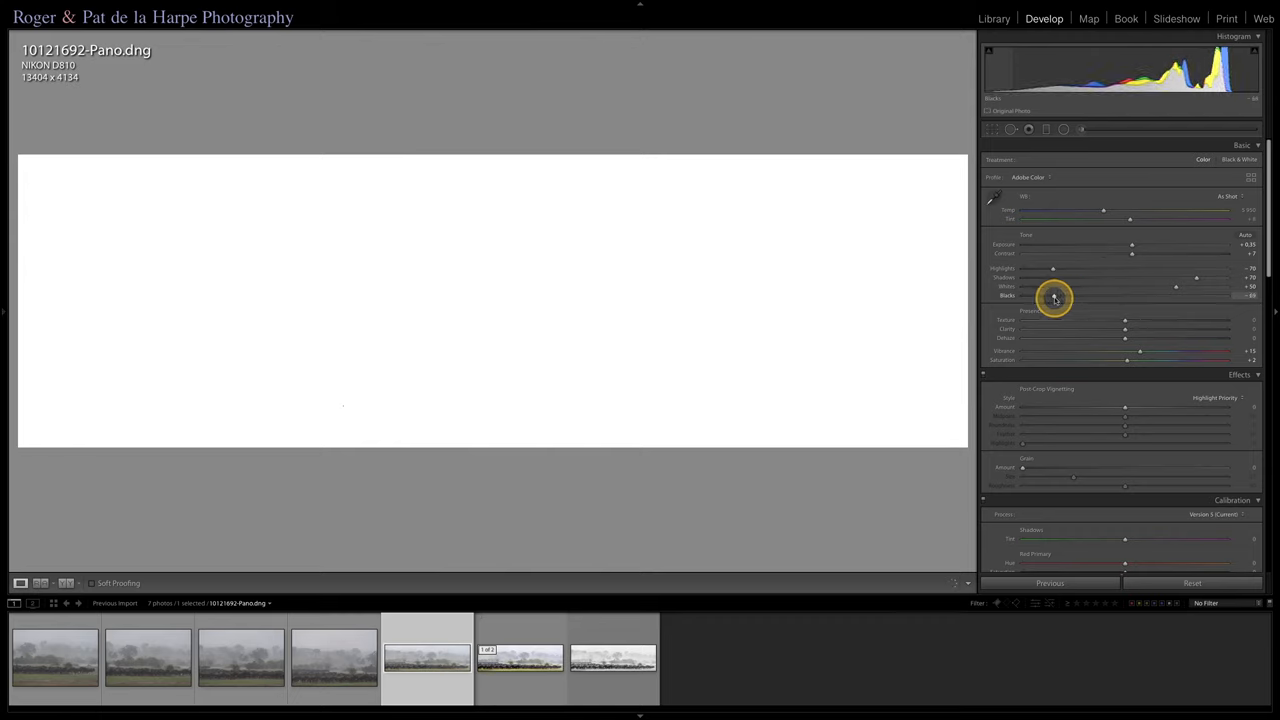
drag(1056, 296, 1044, 300)
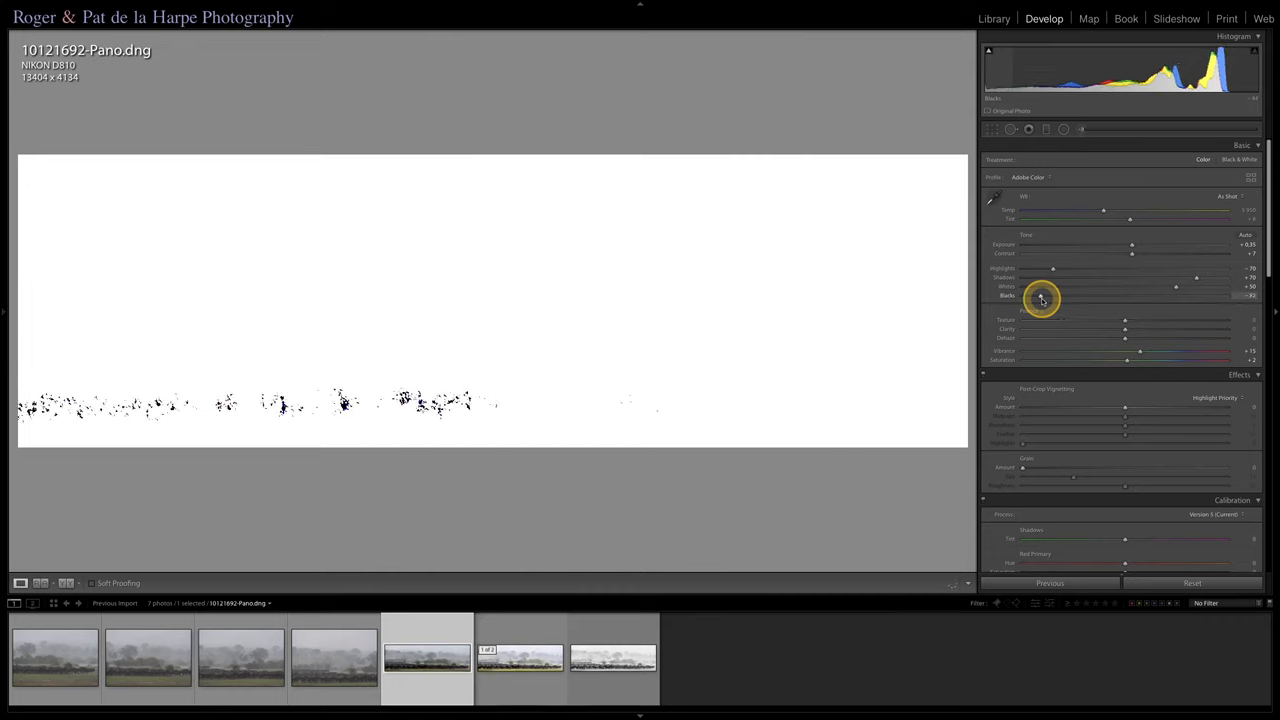
drag(1060, 296, 1044, 298)
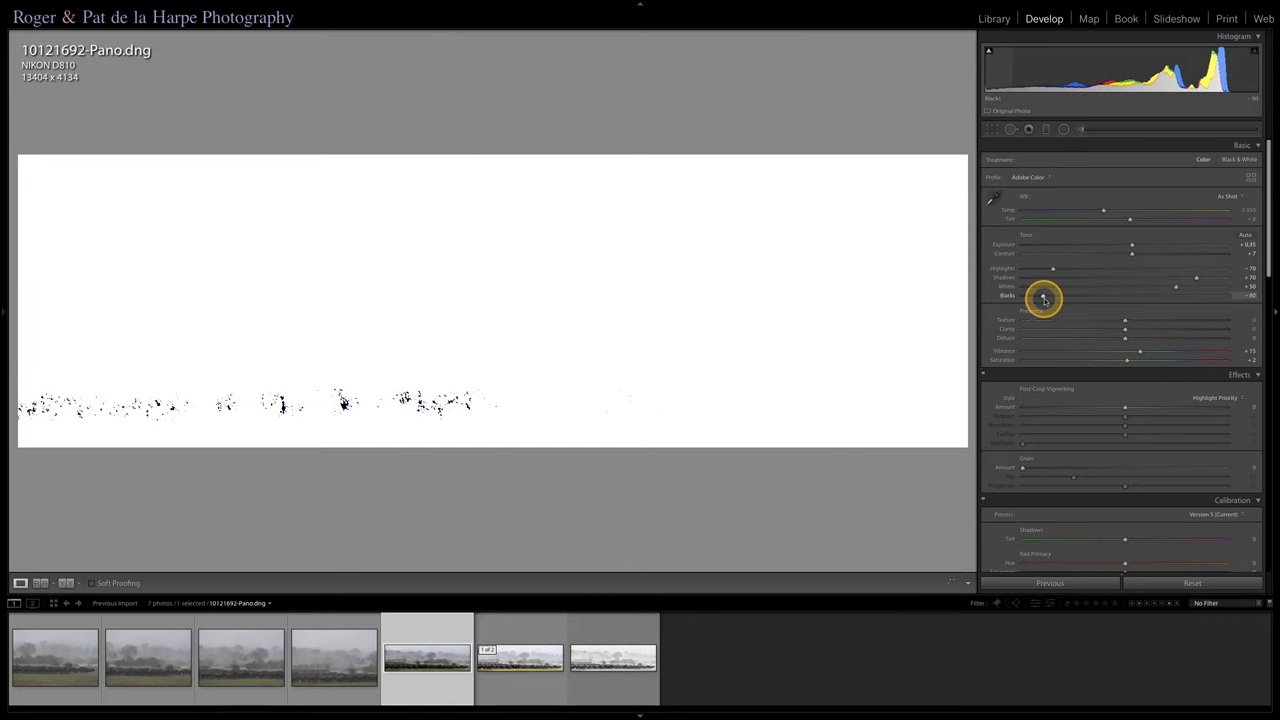
drag(1044, 300, 1040, 300)
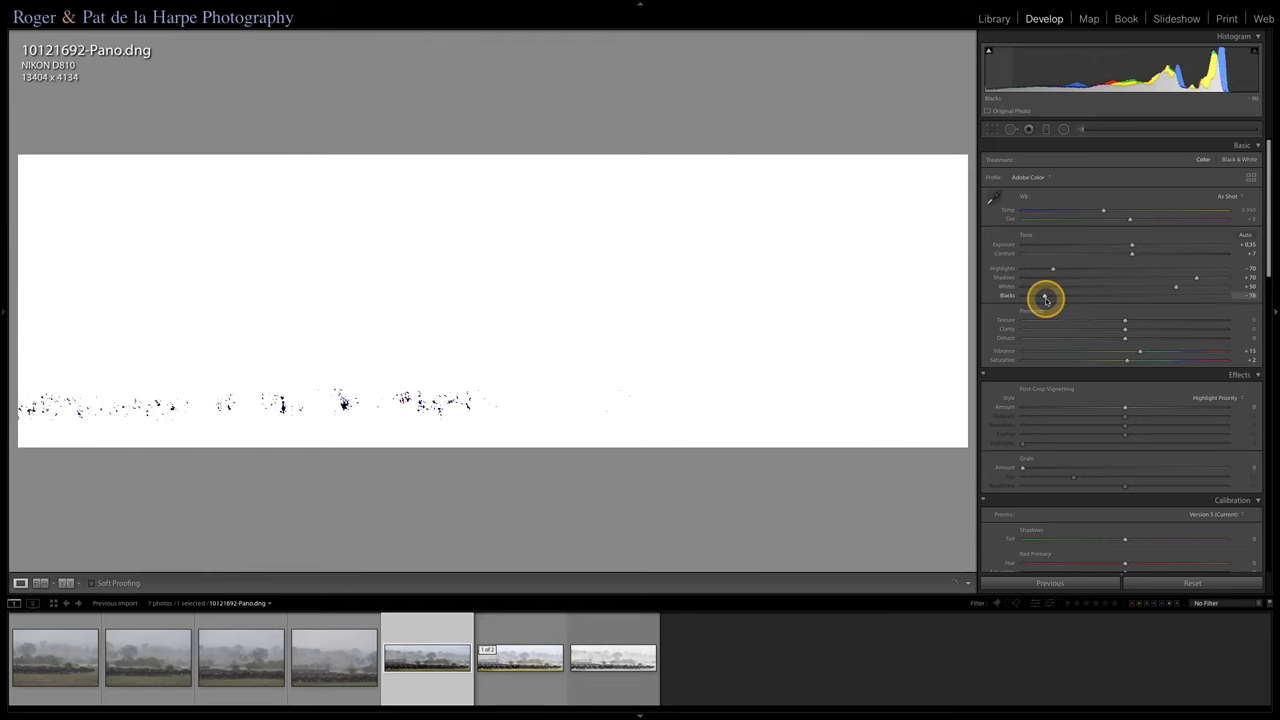
drag(1046, 296, 1052, 296)
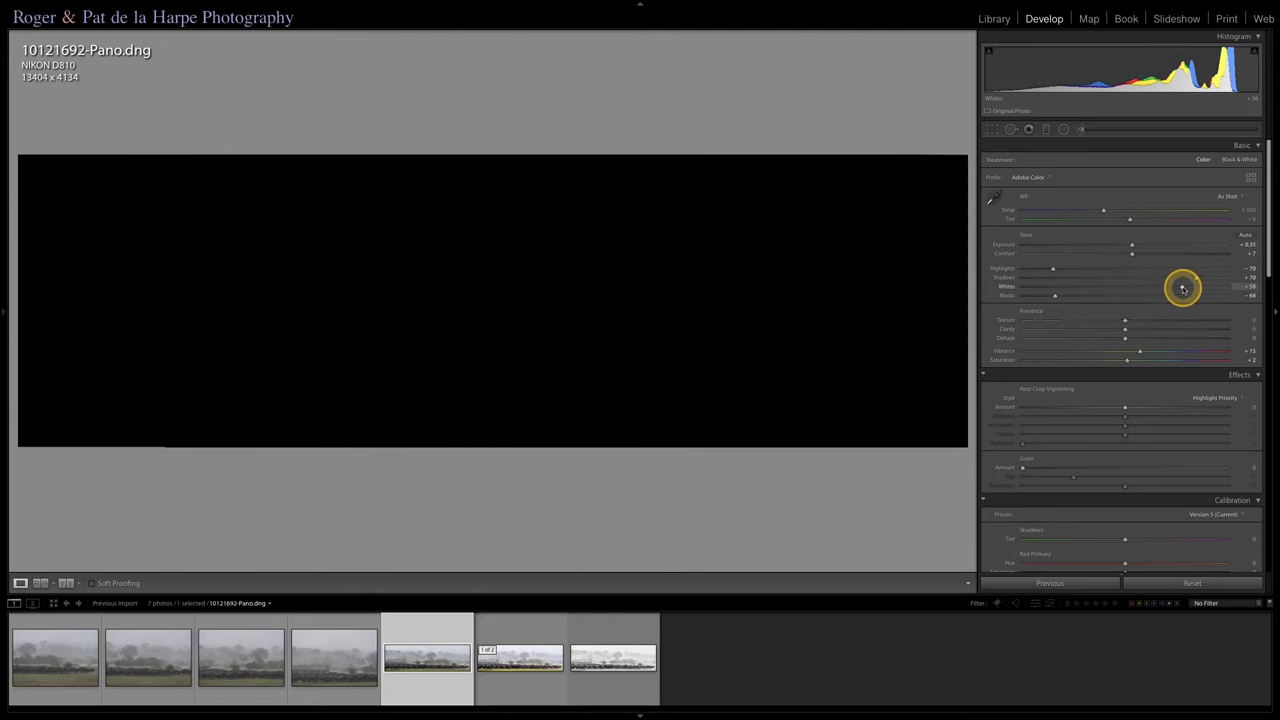
Step: Raise the Whites slider until the misty sky clips, then back it off just below clipping
drag(1184, 288, 1192, 288)
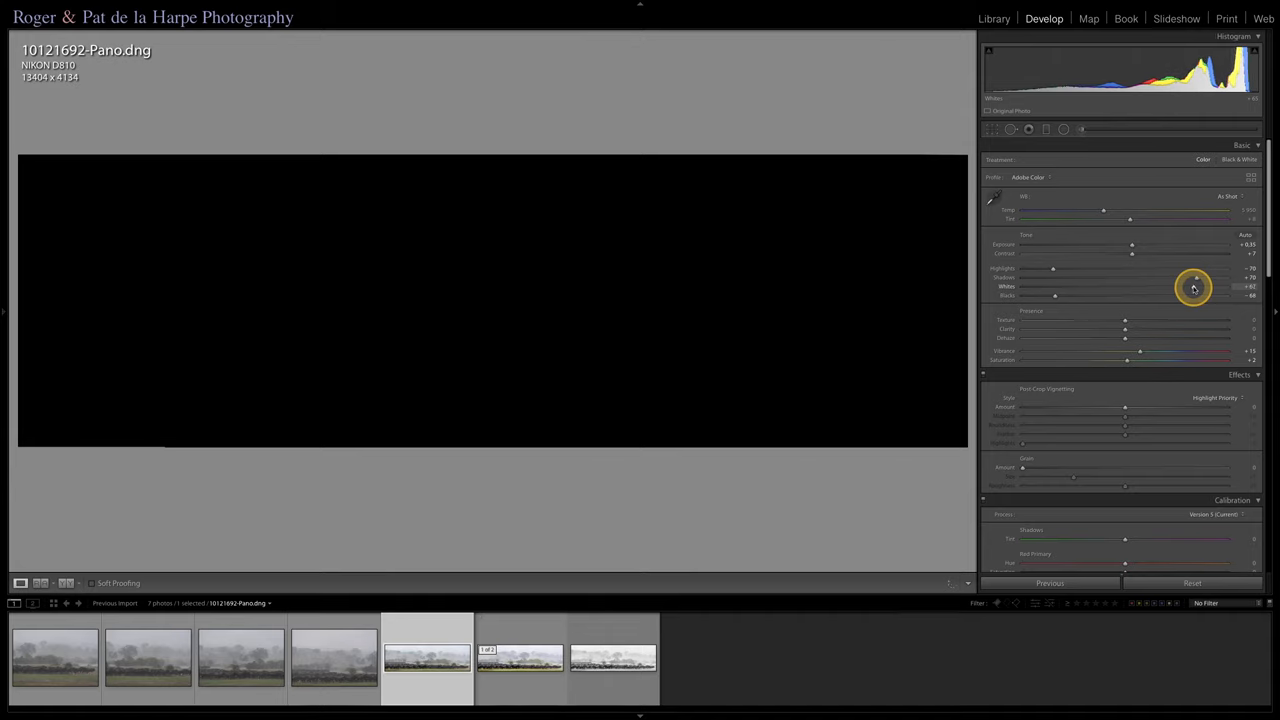
drag(1192, 288, 1200, 288)
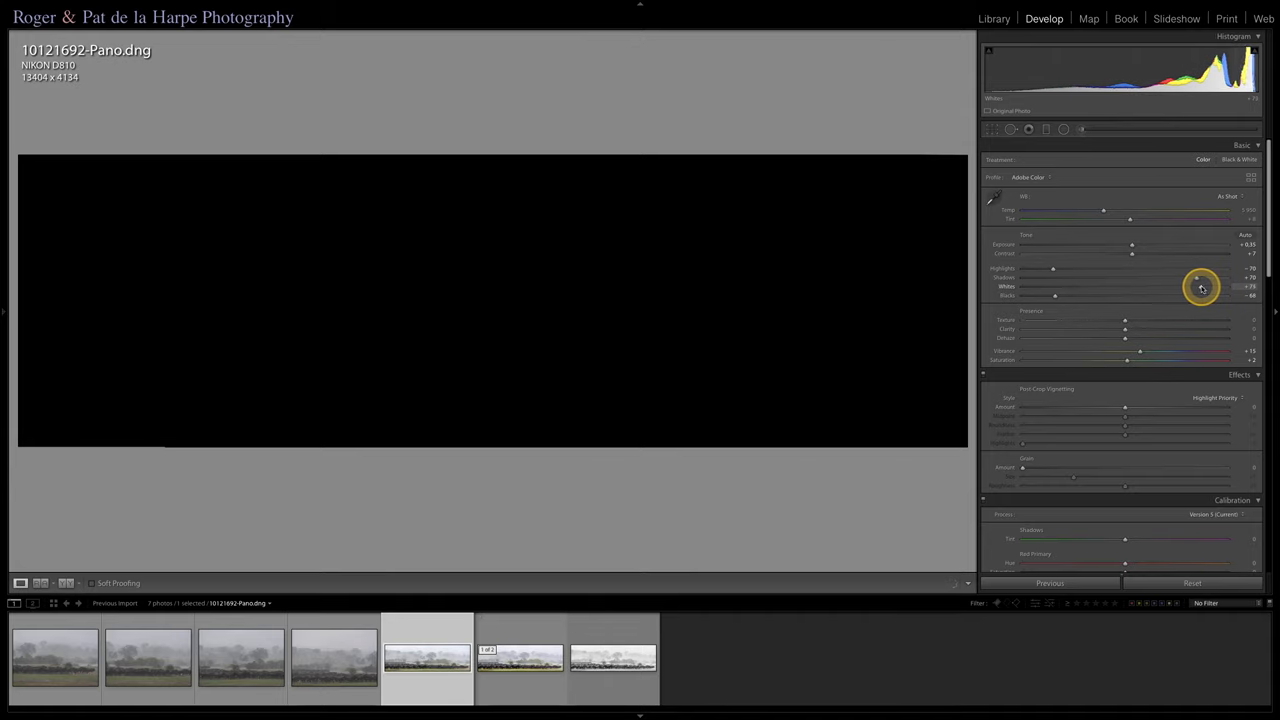
drag(1200, 288, 1212, 288)
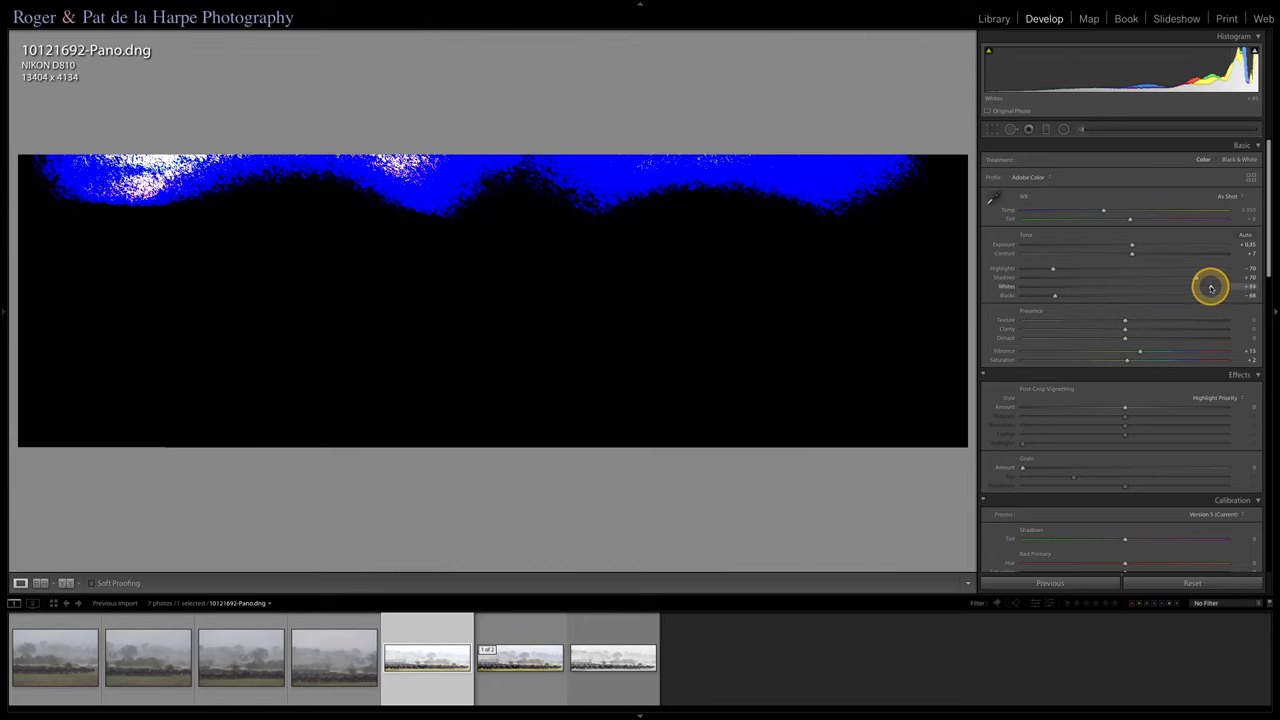
drag(1210, 288, 1204, 288)
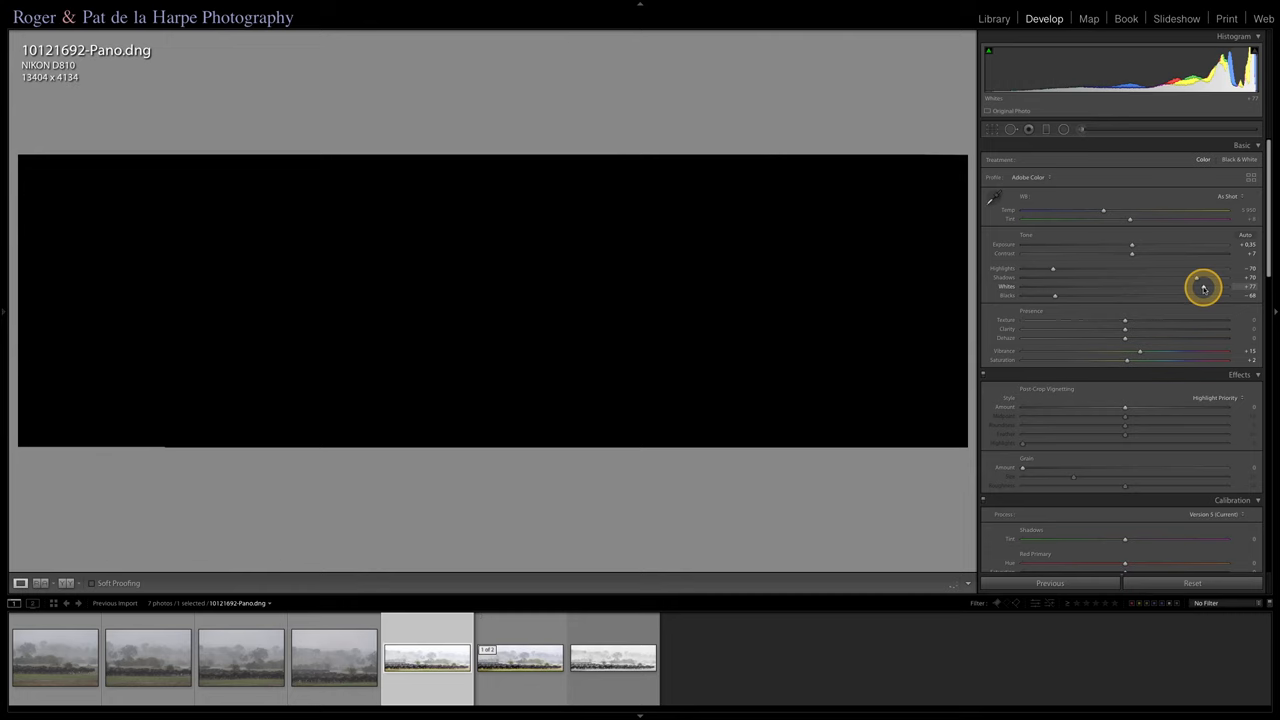
drag(1204, 288, 1196, 288)
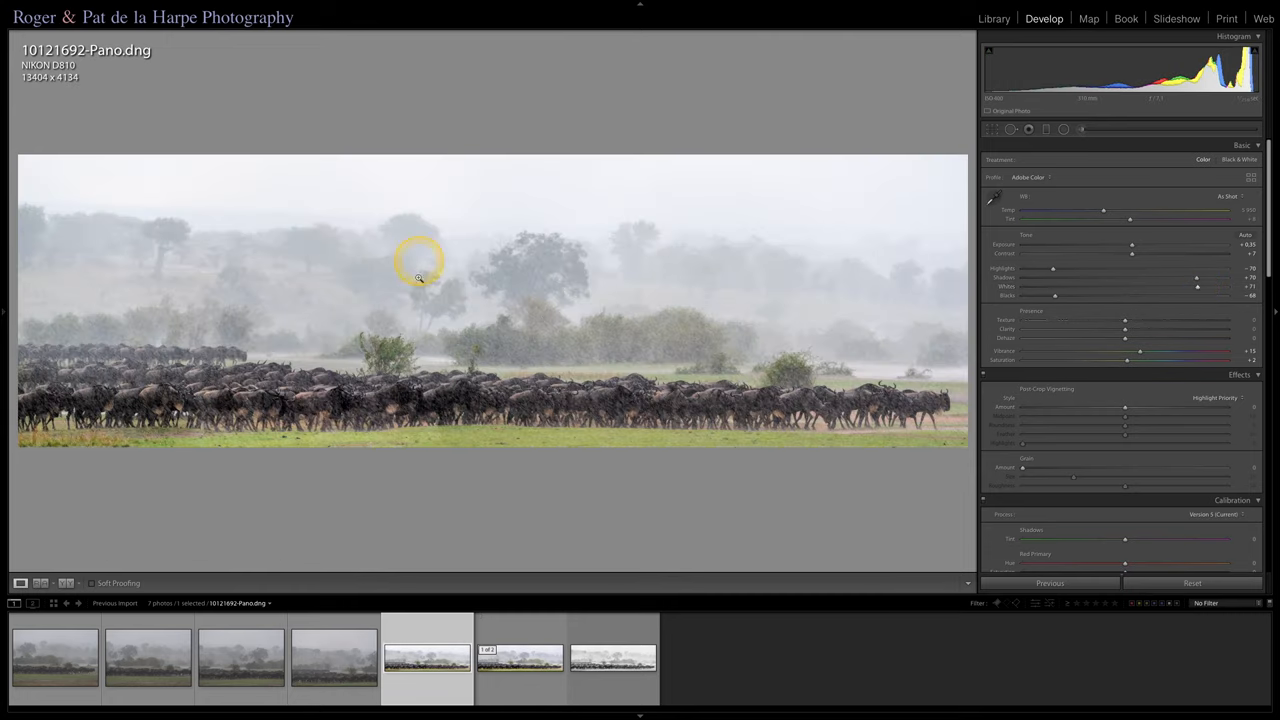
mouse_move(584, 332)
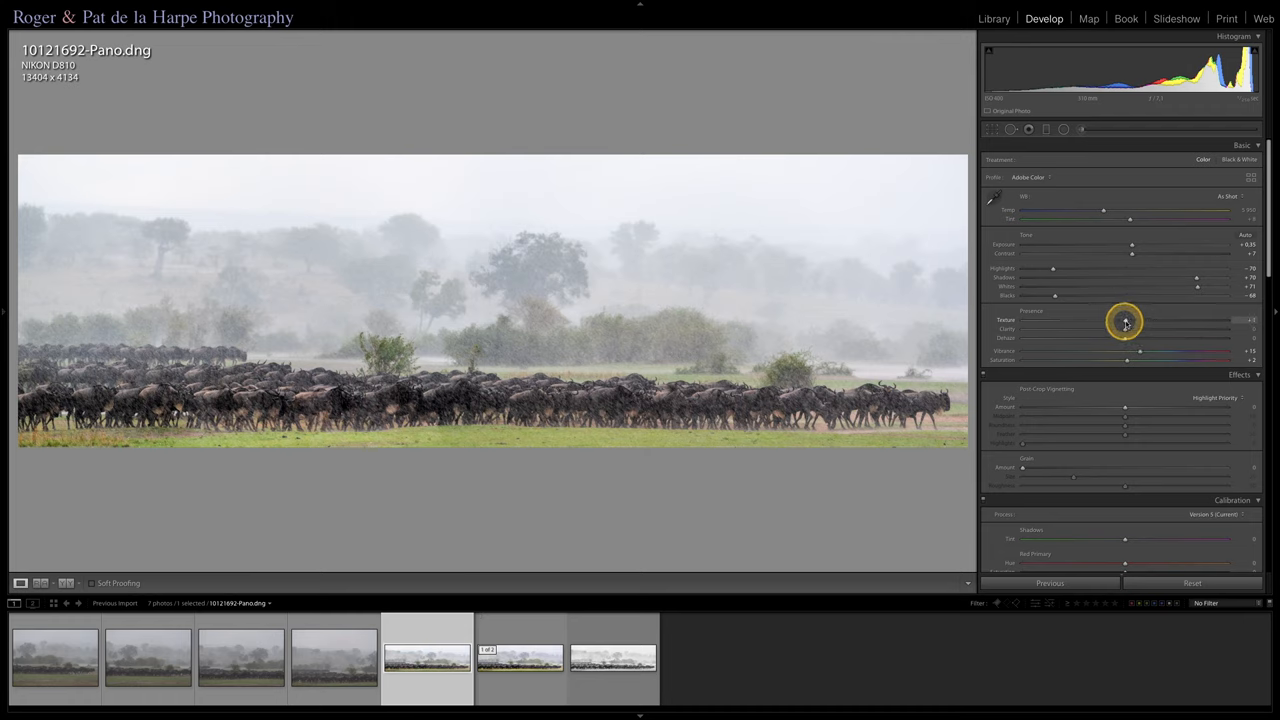
Step: Raise Texture, Clarity, Dehaze and Vibrance in the Presence section for more punch
drag(1128, 322, 1144, 322)
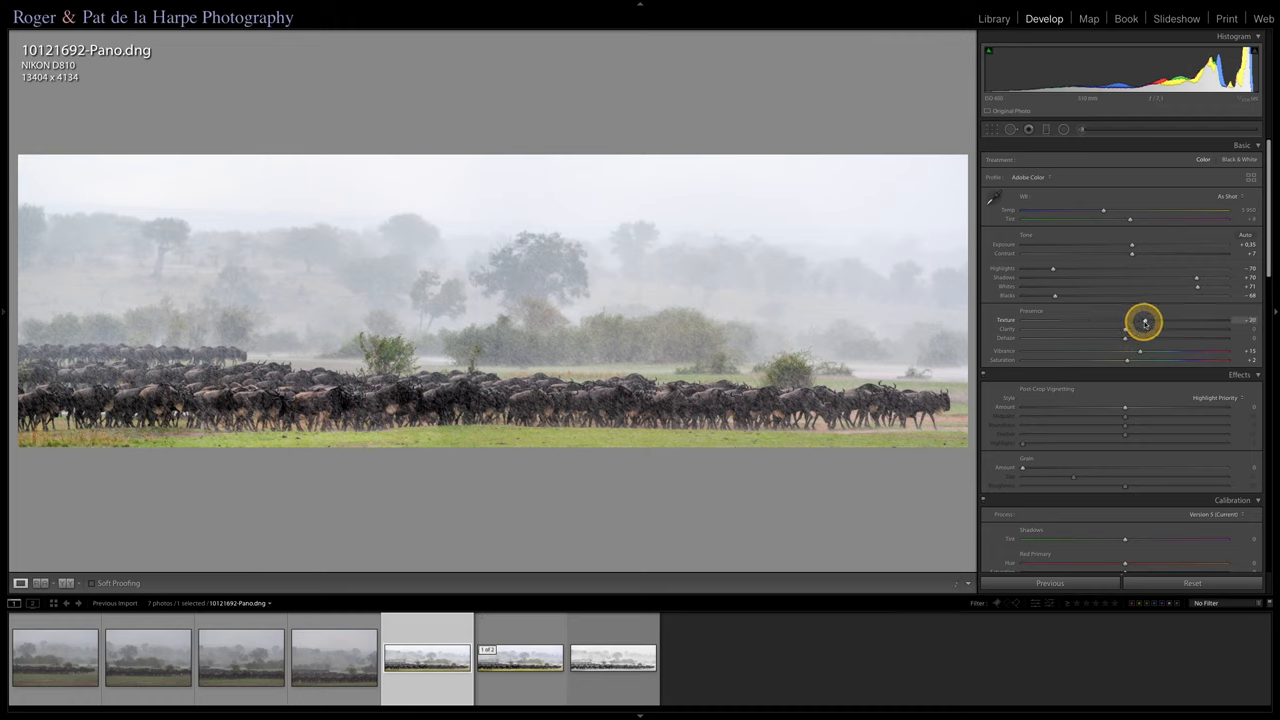
drag(1122, 328, 1148, 322)
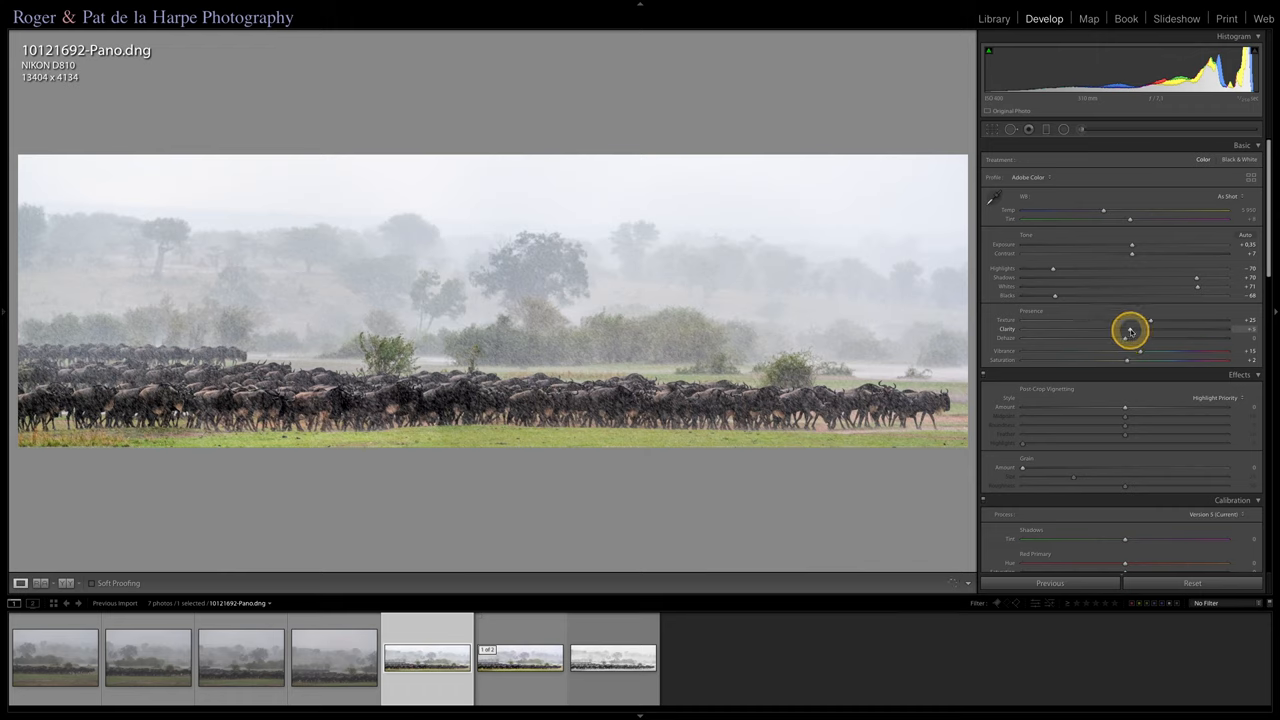
drag(1128, 330, 1140, 330)
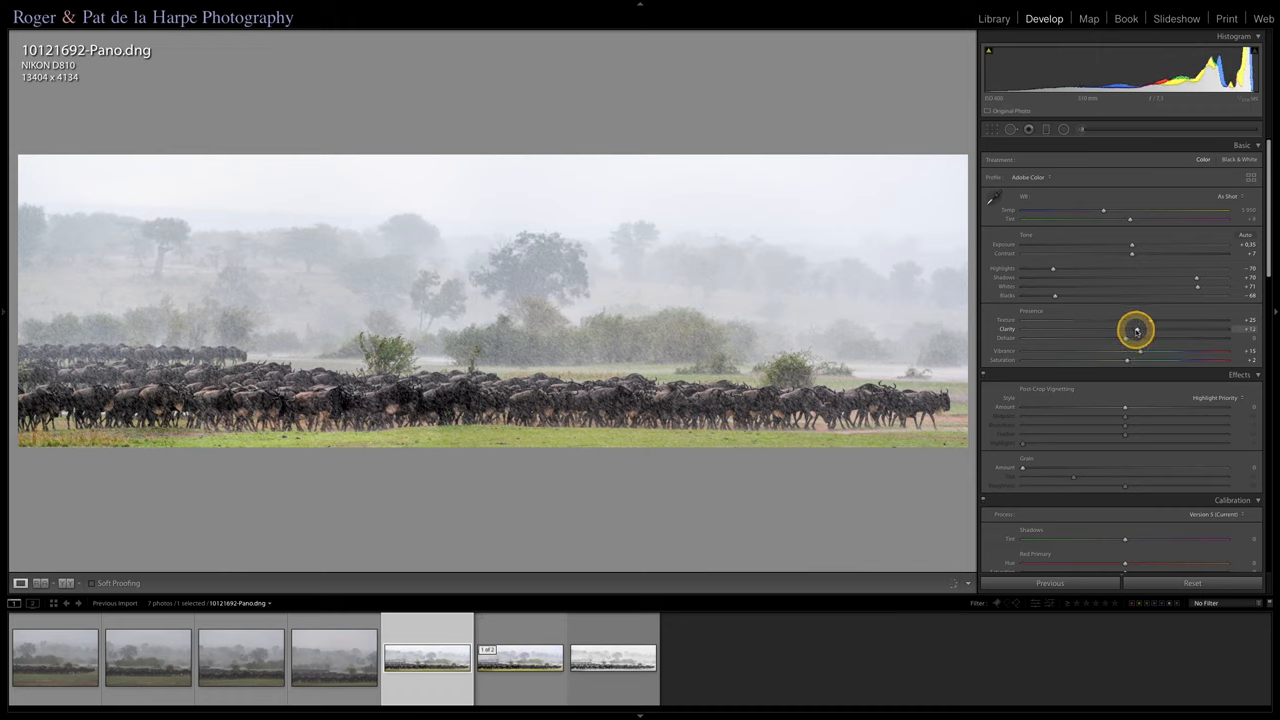
drag(1138, 330, 1140, 330)
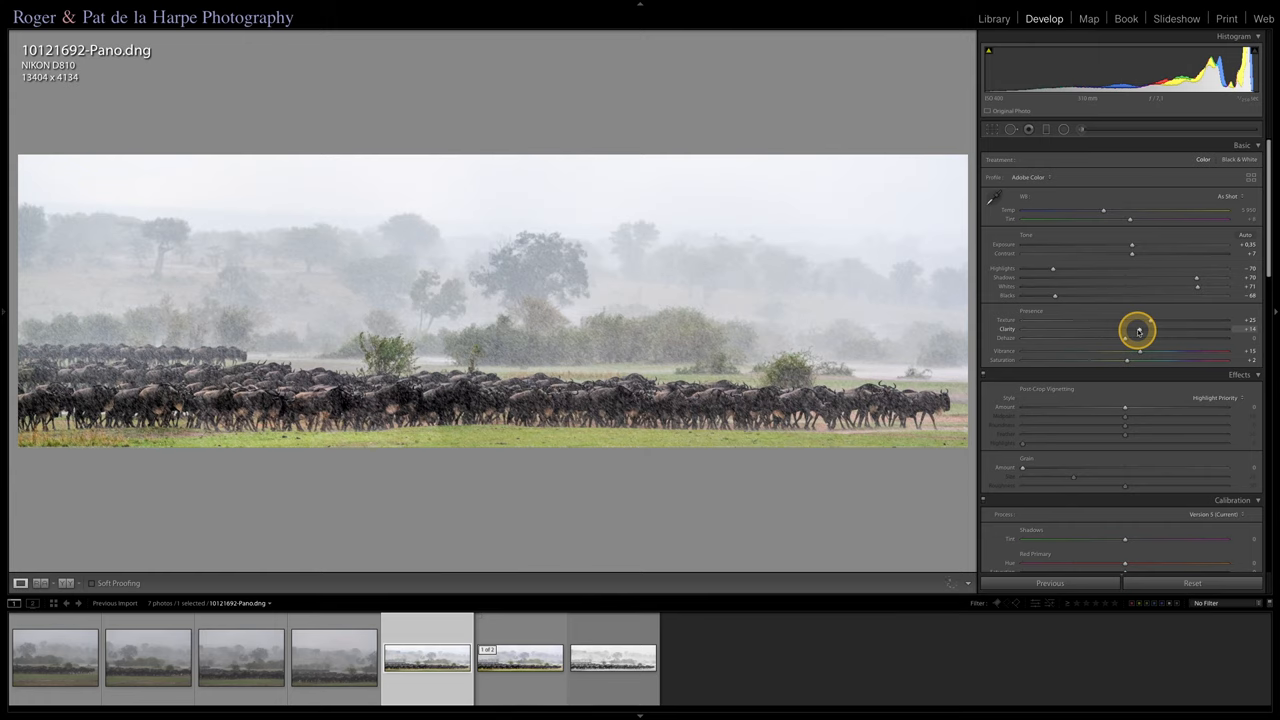
drag(1140, 330, 1138, 330)
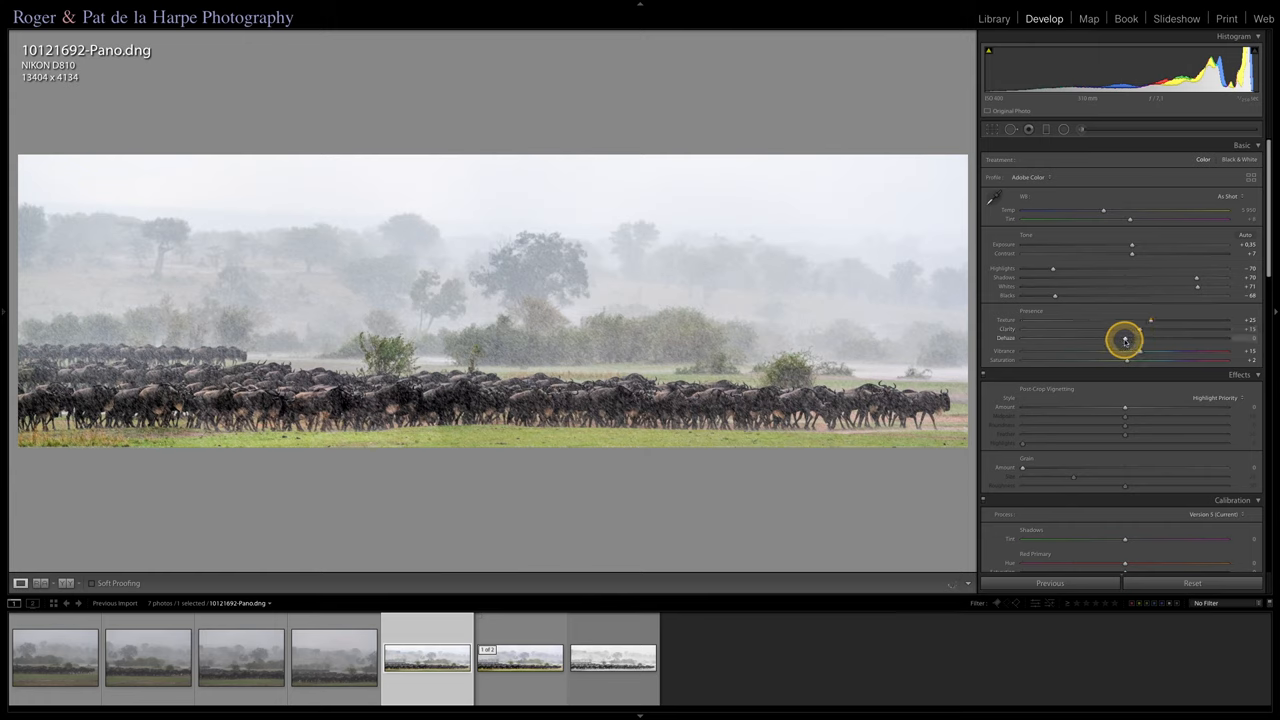
drag(1124, 338, 1130, 338)
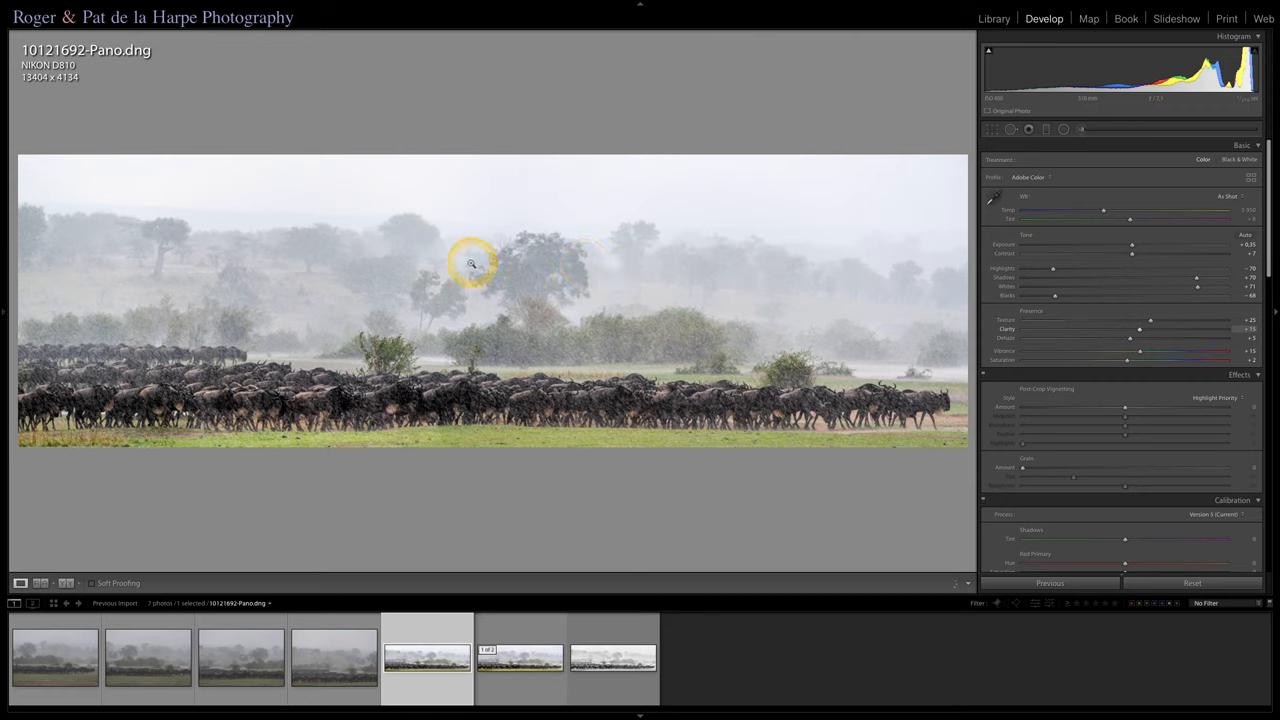
mouse_move(622, 304)
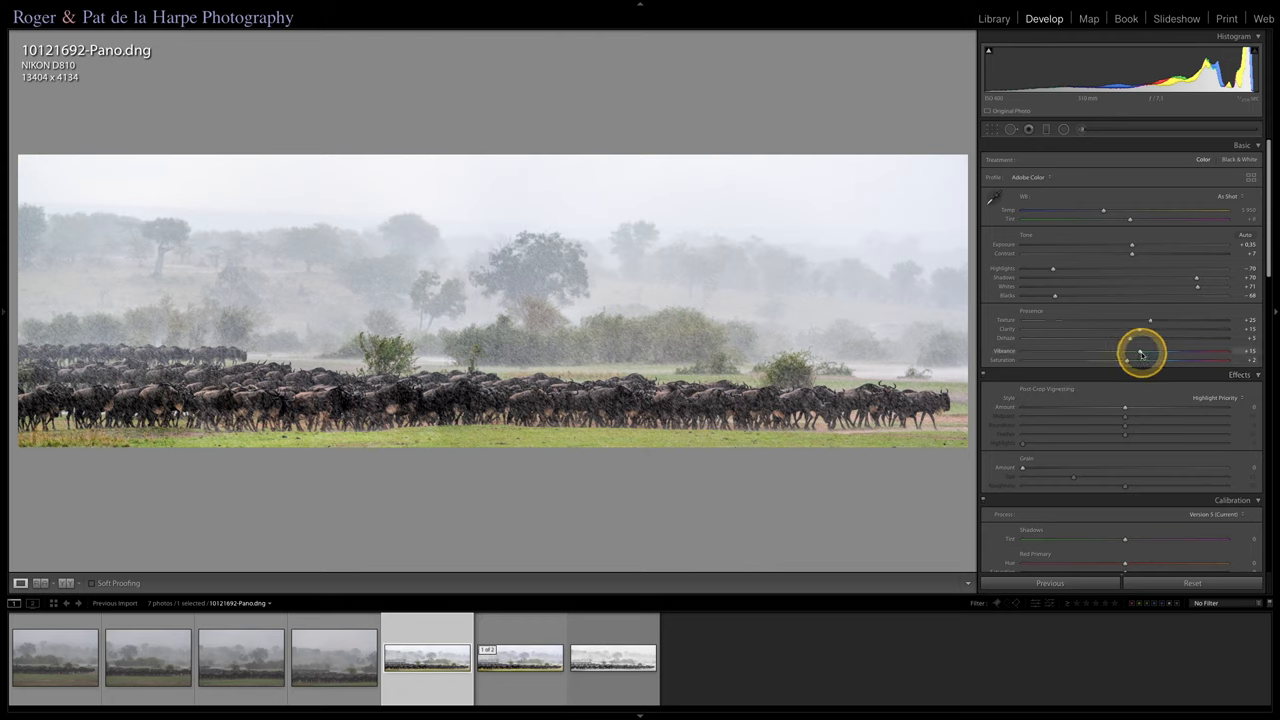
drag(1128, 352, 1144, 352)
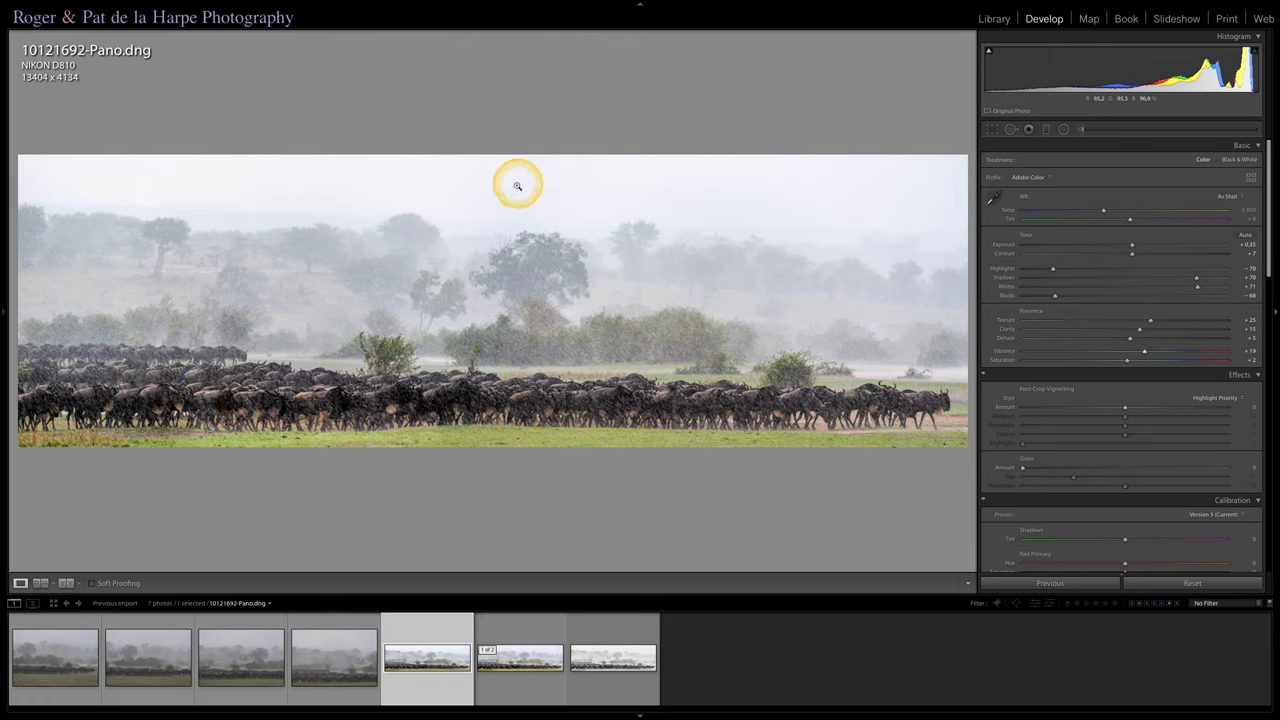
mouse_move(738, 192)
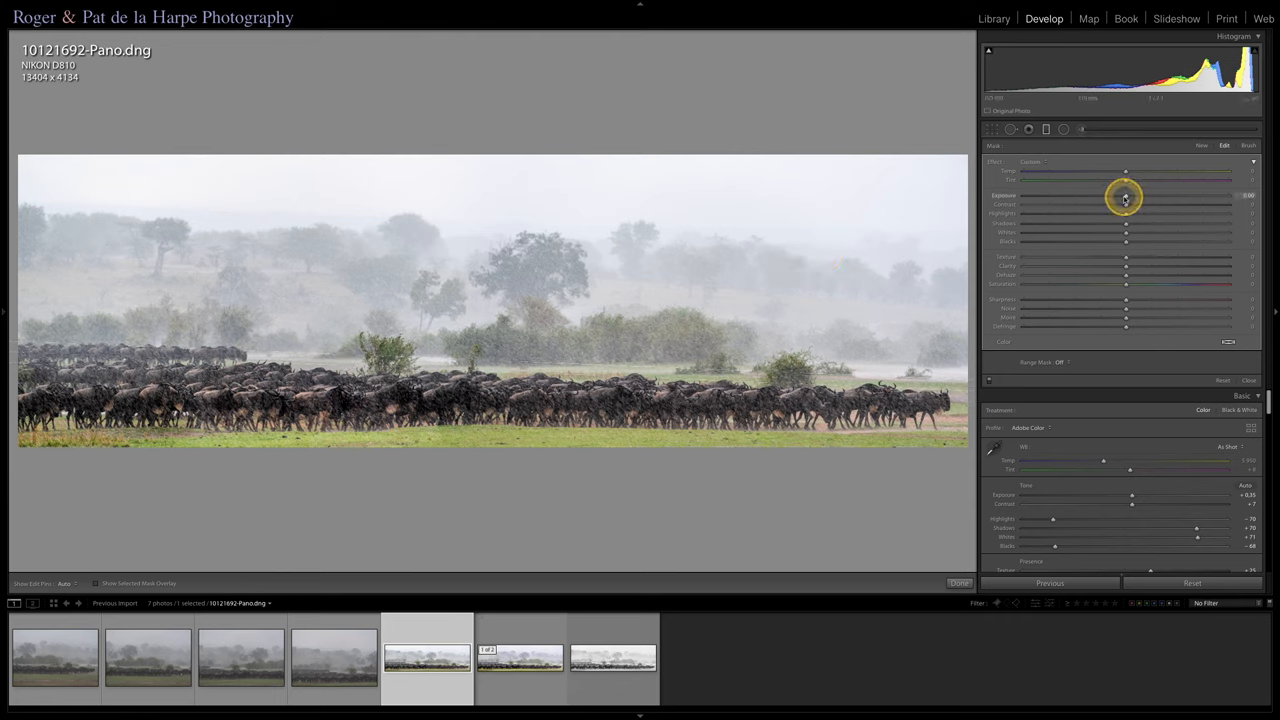
Step: Lower the graduated filter's Exposure to darken the sky and drag its reach down over the panorama
drag(1124, 196, 1112, 196)
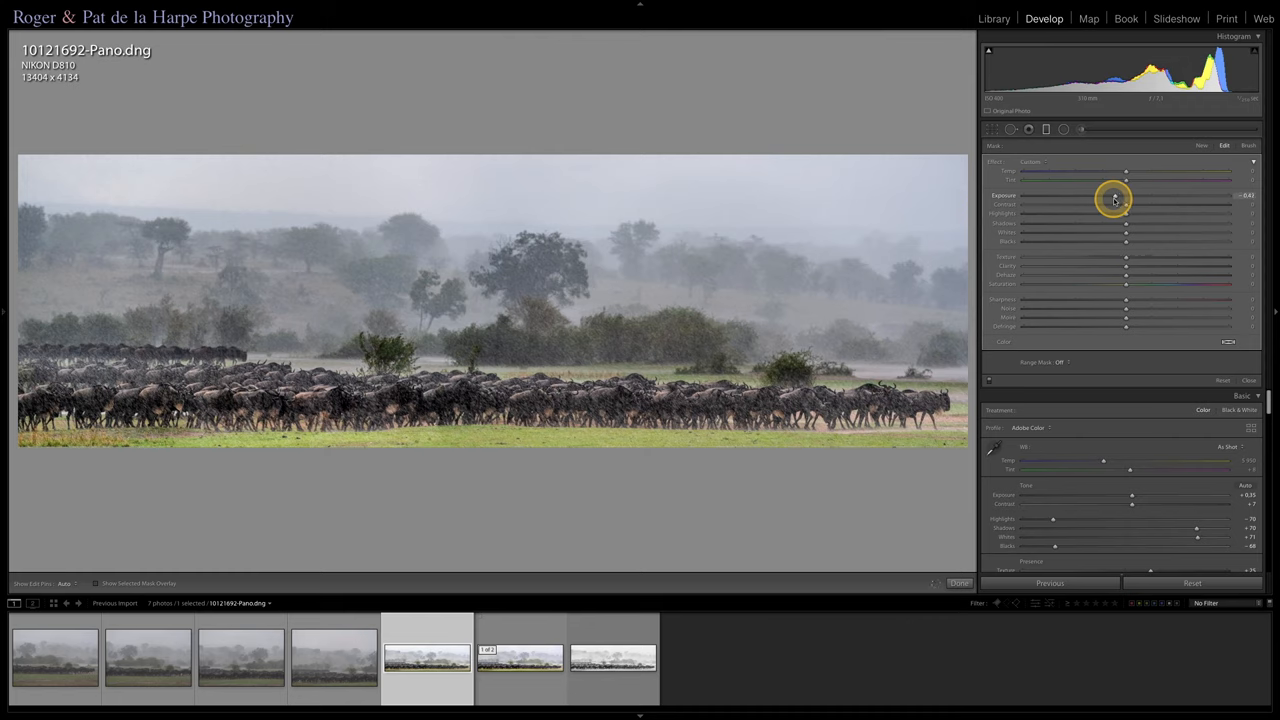
drag(1124, 196, 1128, 196)
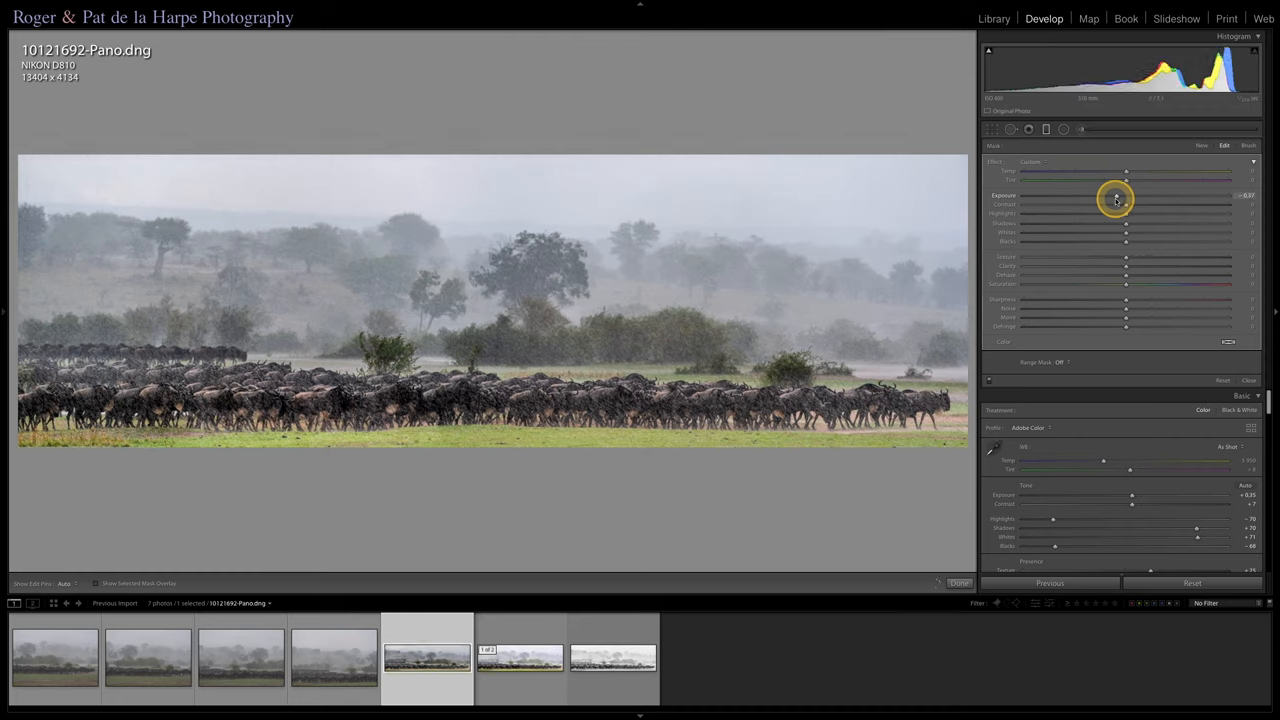
drag(1124, 196, 1128, 196)
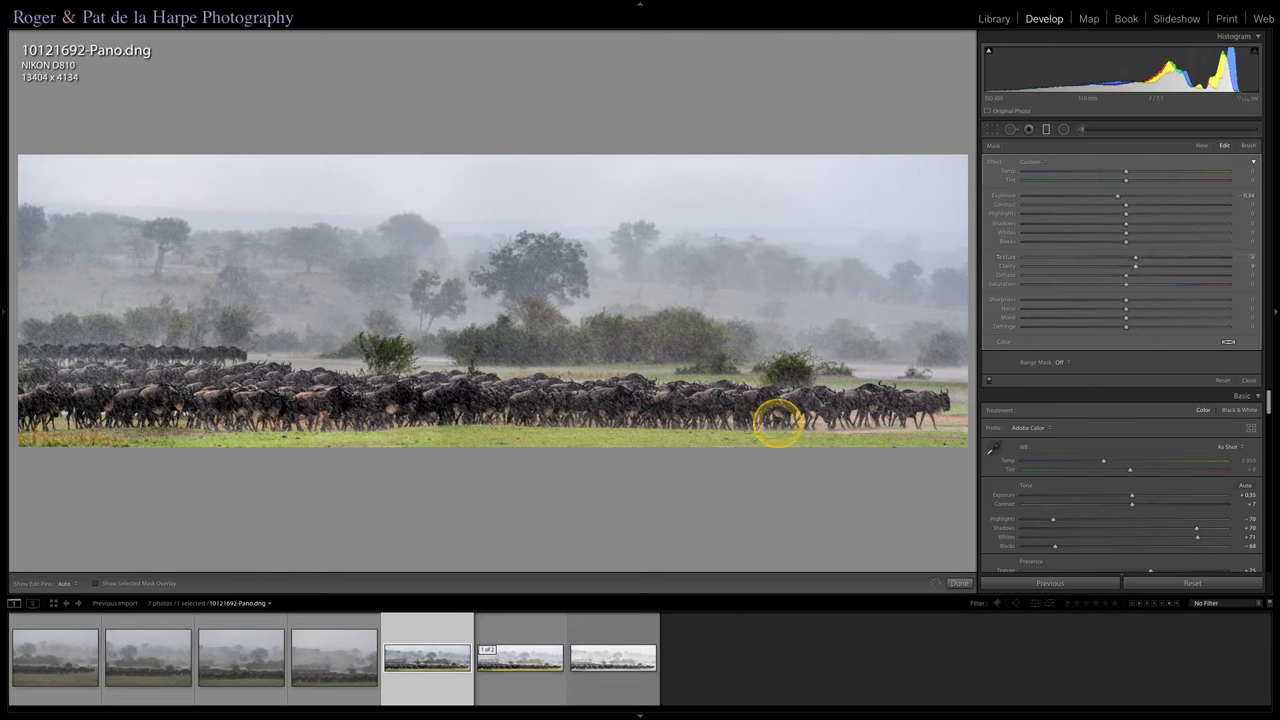
drag(780, 424, 520, 336)
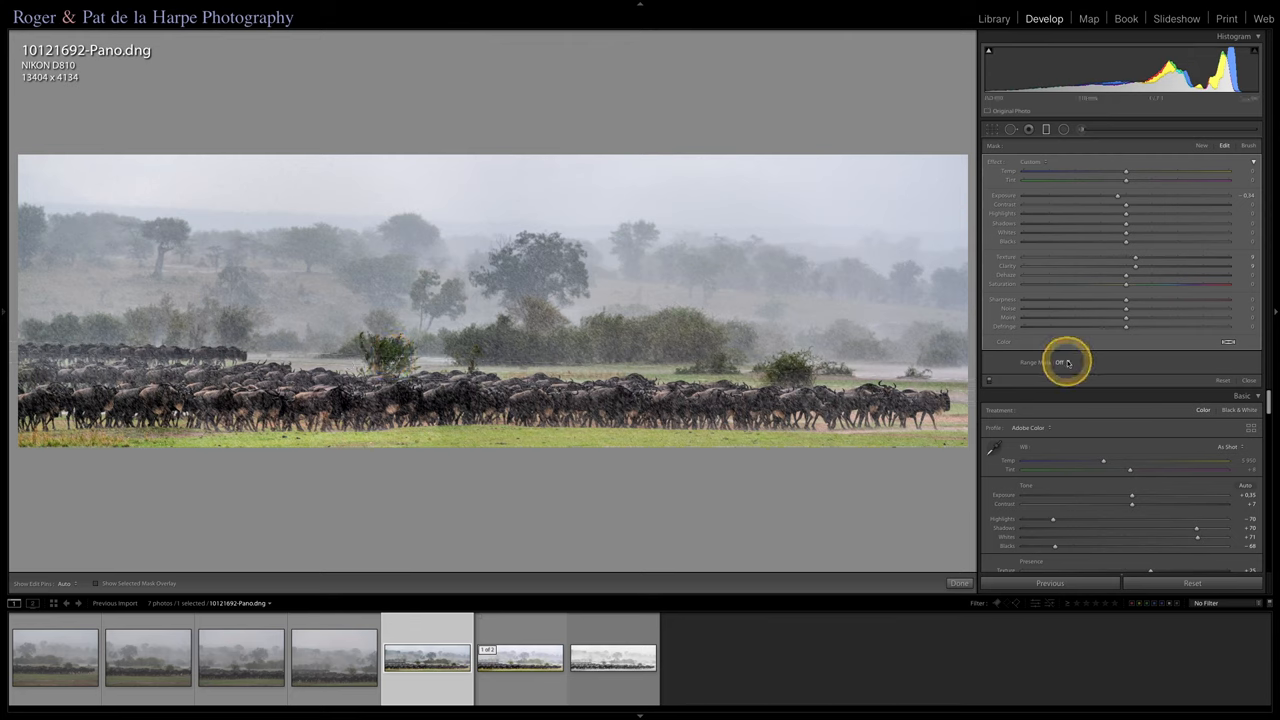
mouse_move(1064, 362)
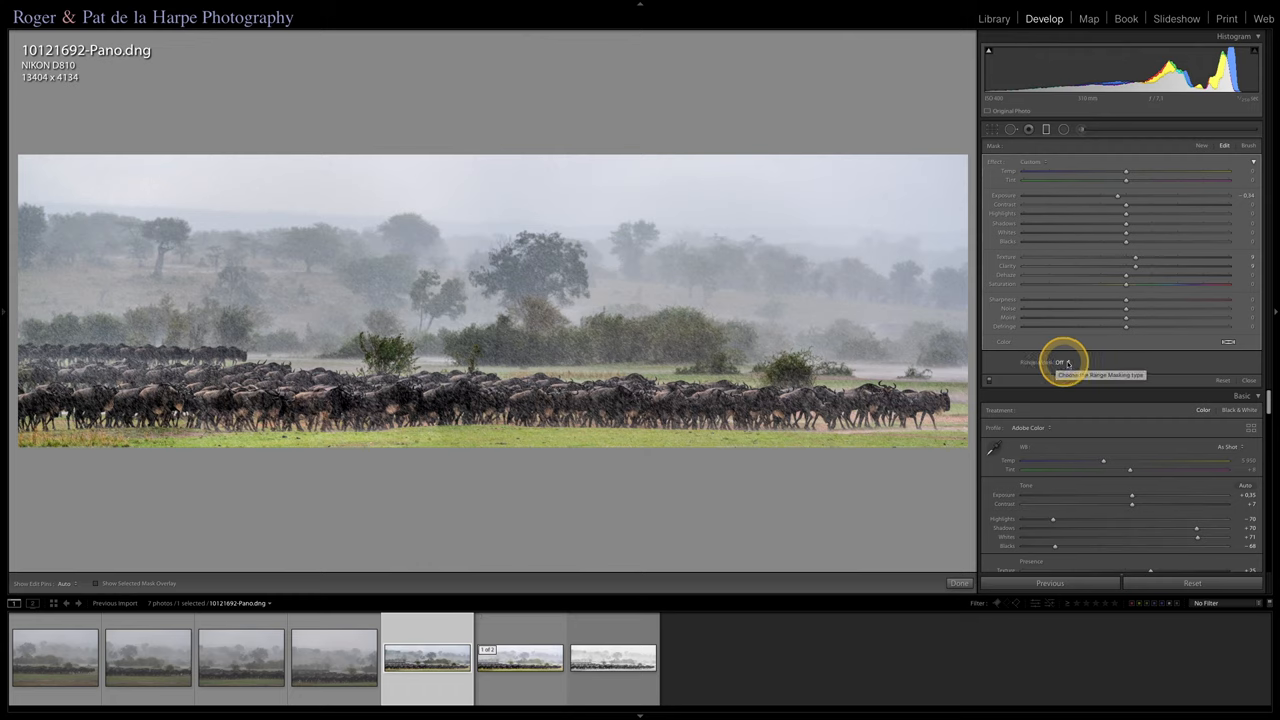
Step: Set the filter's Range Mask to Luminance with the mask overlay shown and reposition the gradient
click(1058, 362)
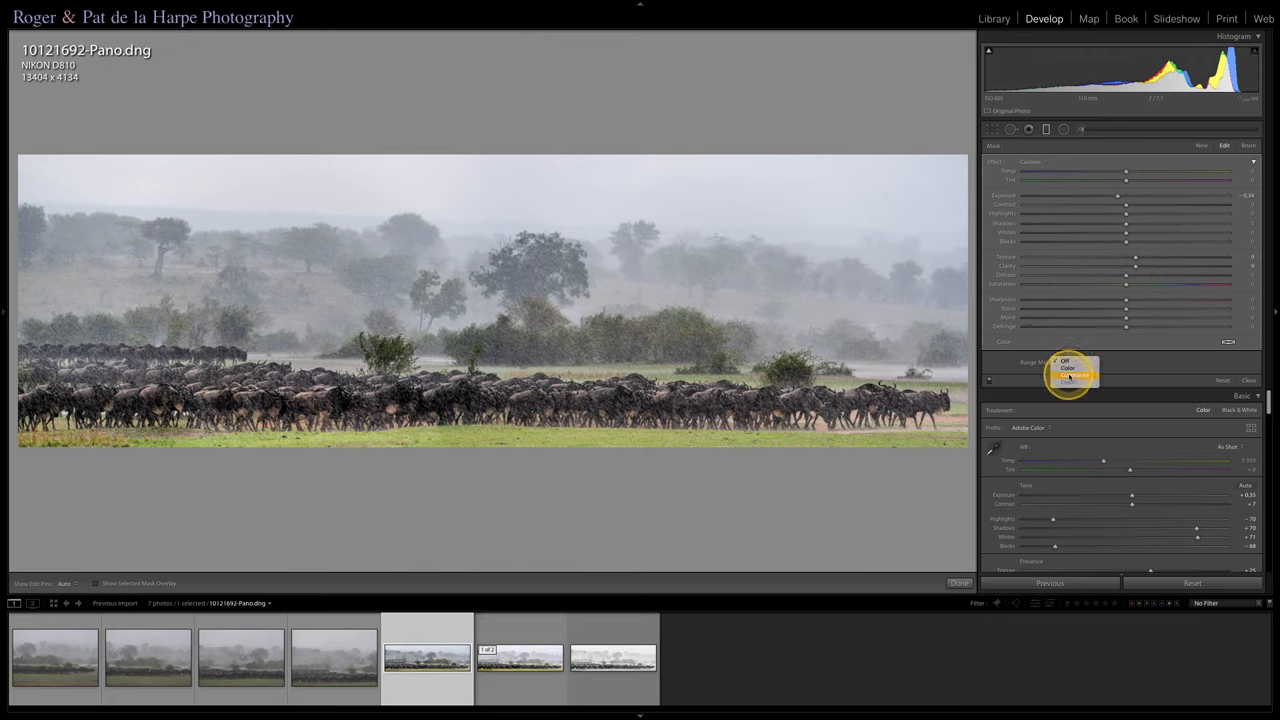
click(1068, 376)
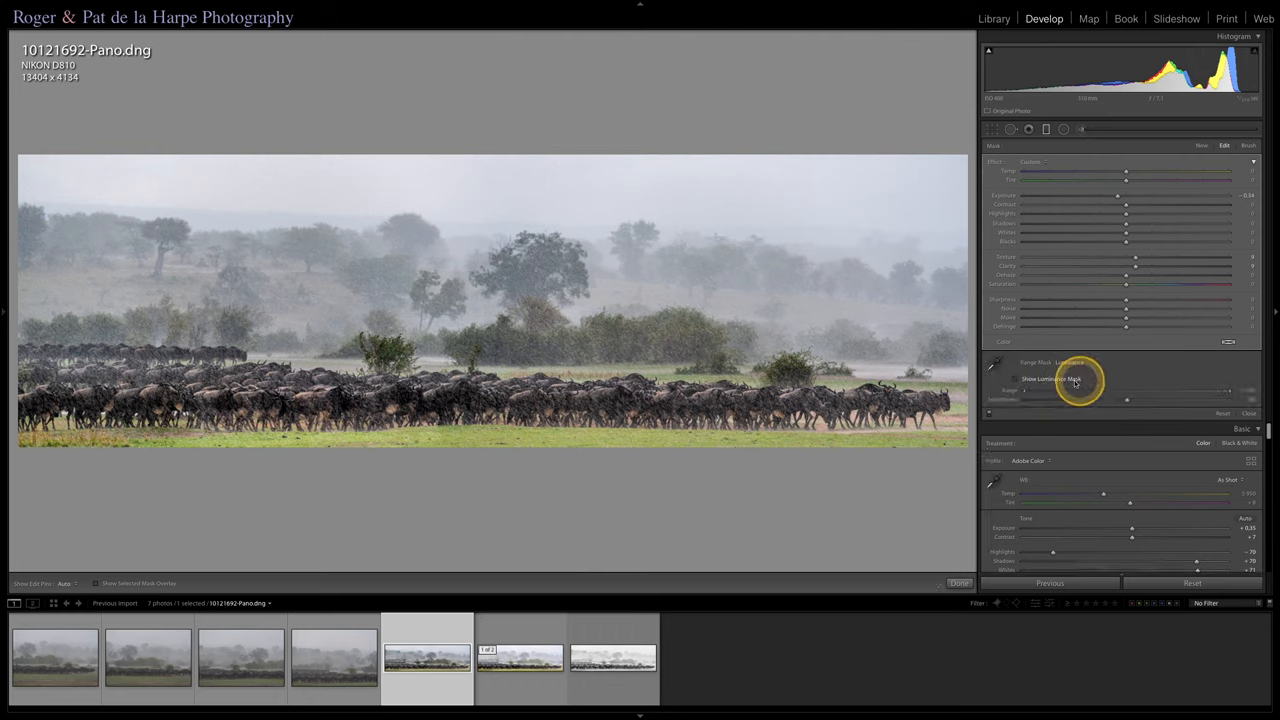
mouse_move(1044, 378)
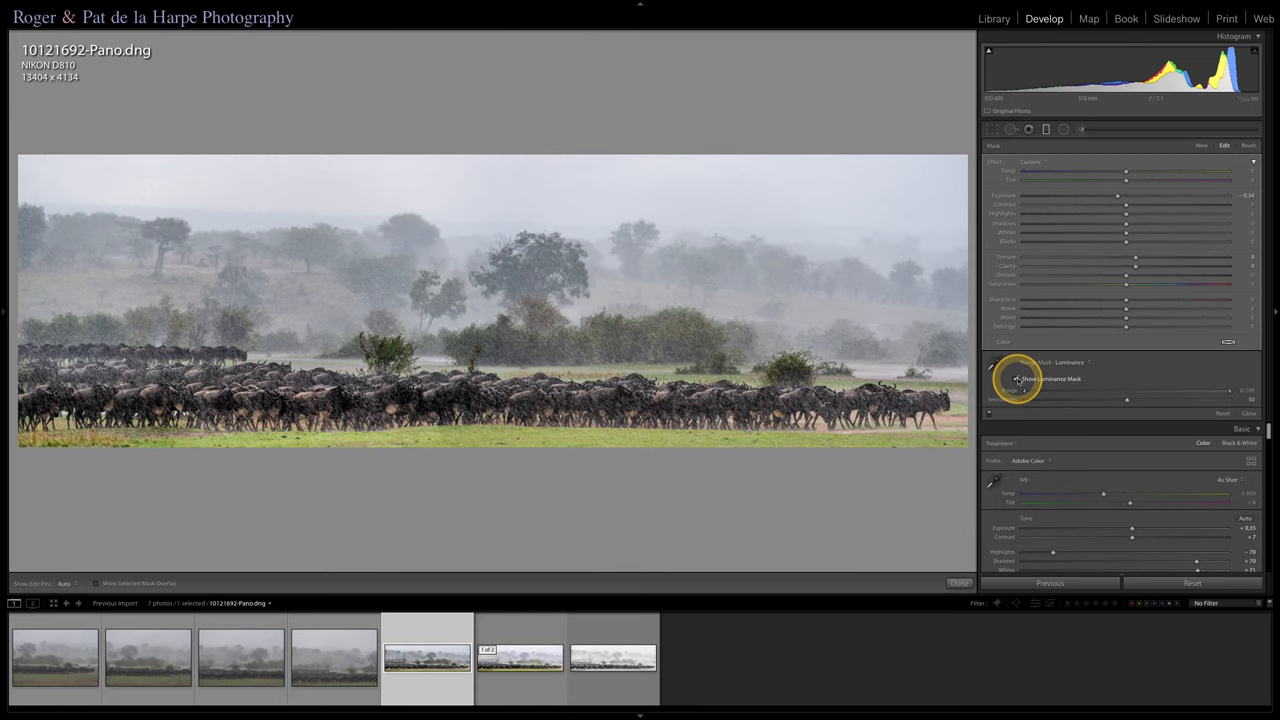
click(1016, 378)
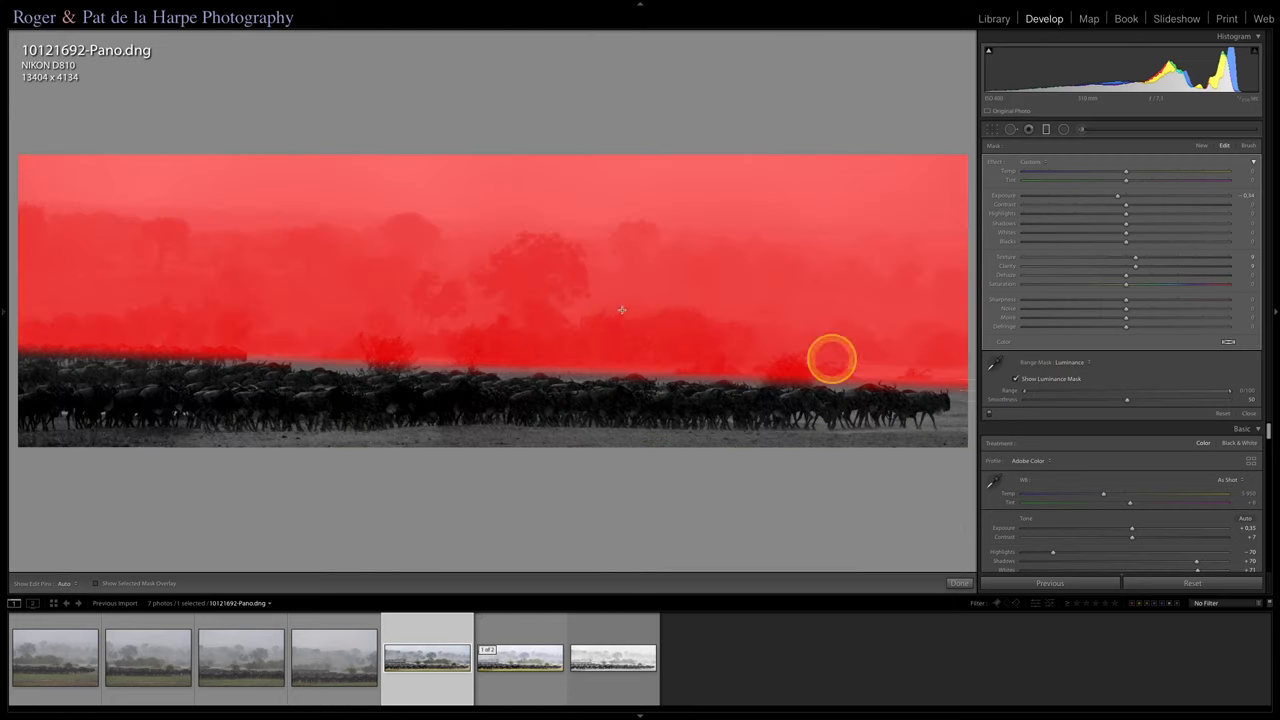
drag(832, 358, 744, 238)
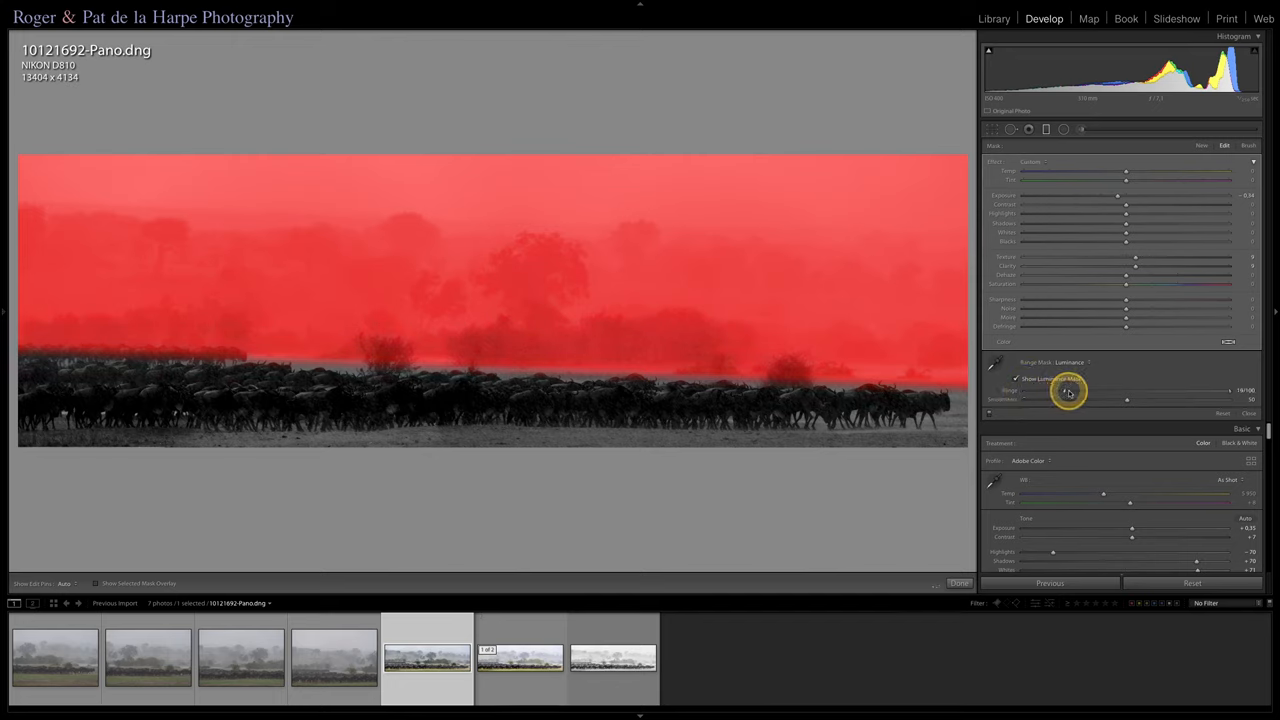
Step: Adjust the Range and Smoothness sliders so the mask covers only the pale sky tones
drag(1064, 390, 1086, 390)
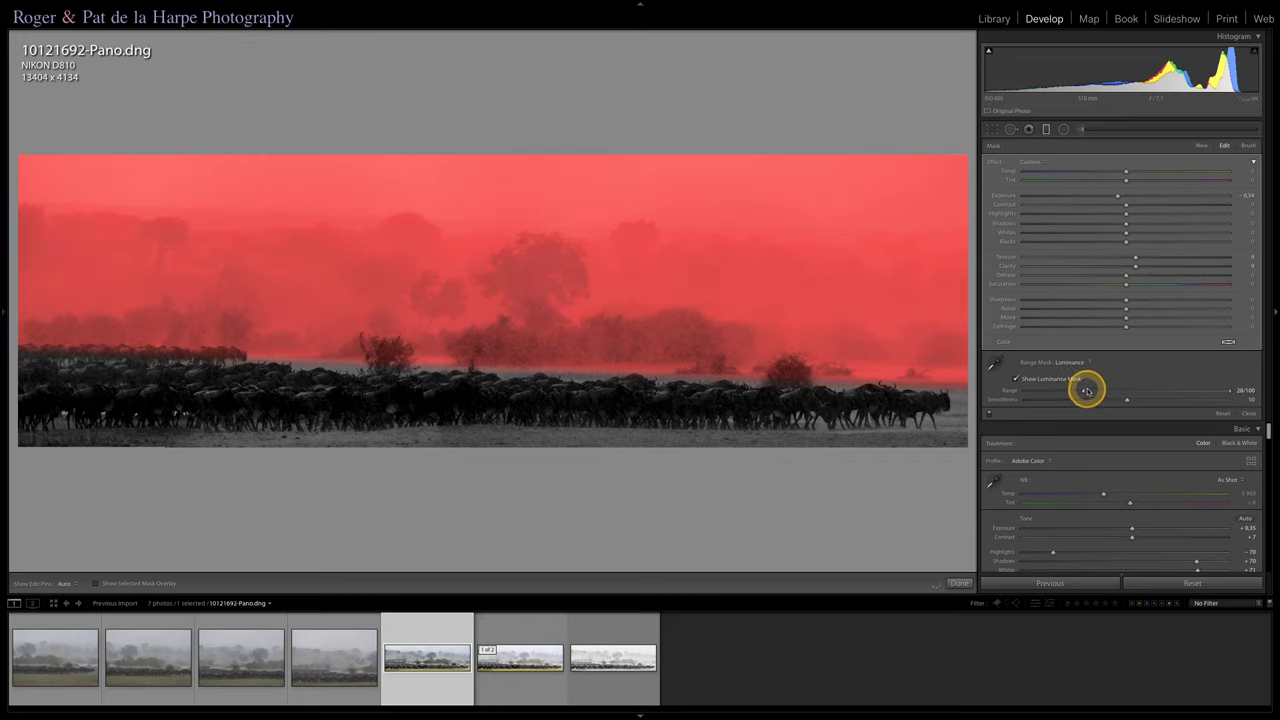
drag(1084, 390, 1104, 390)
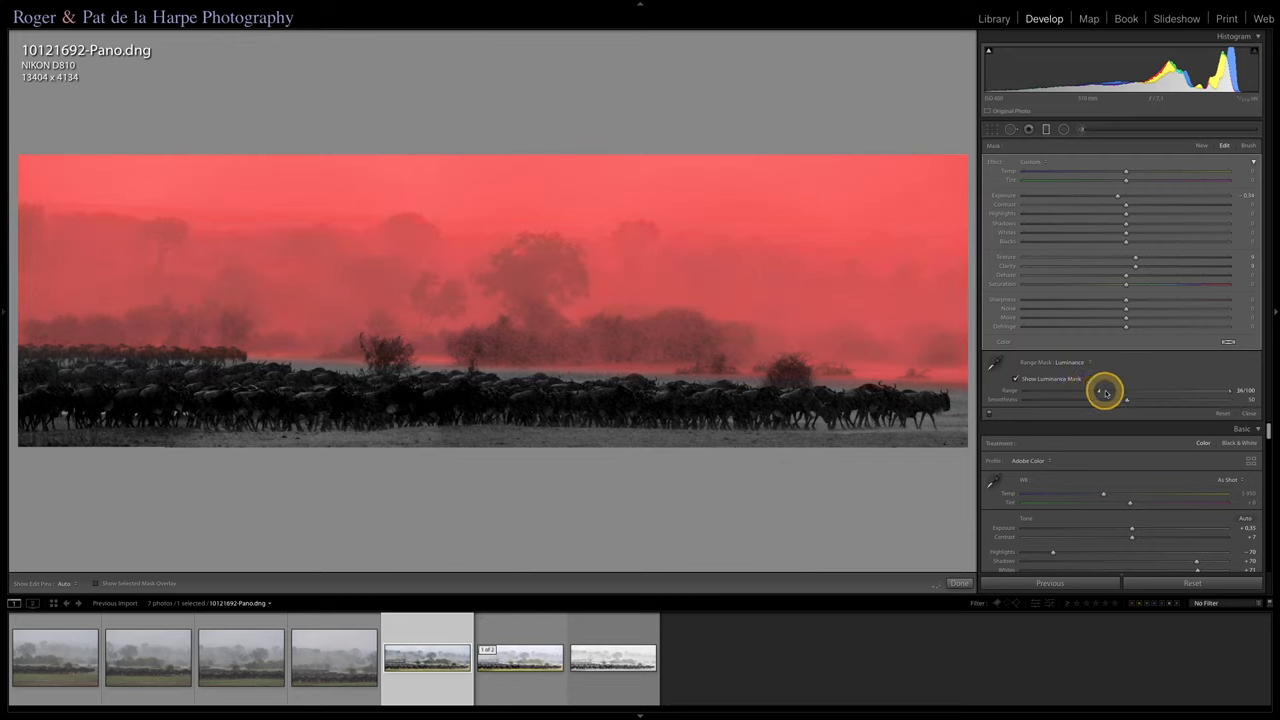
drag(1100, 390, 1116, 390)
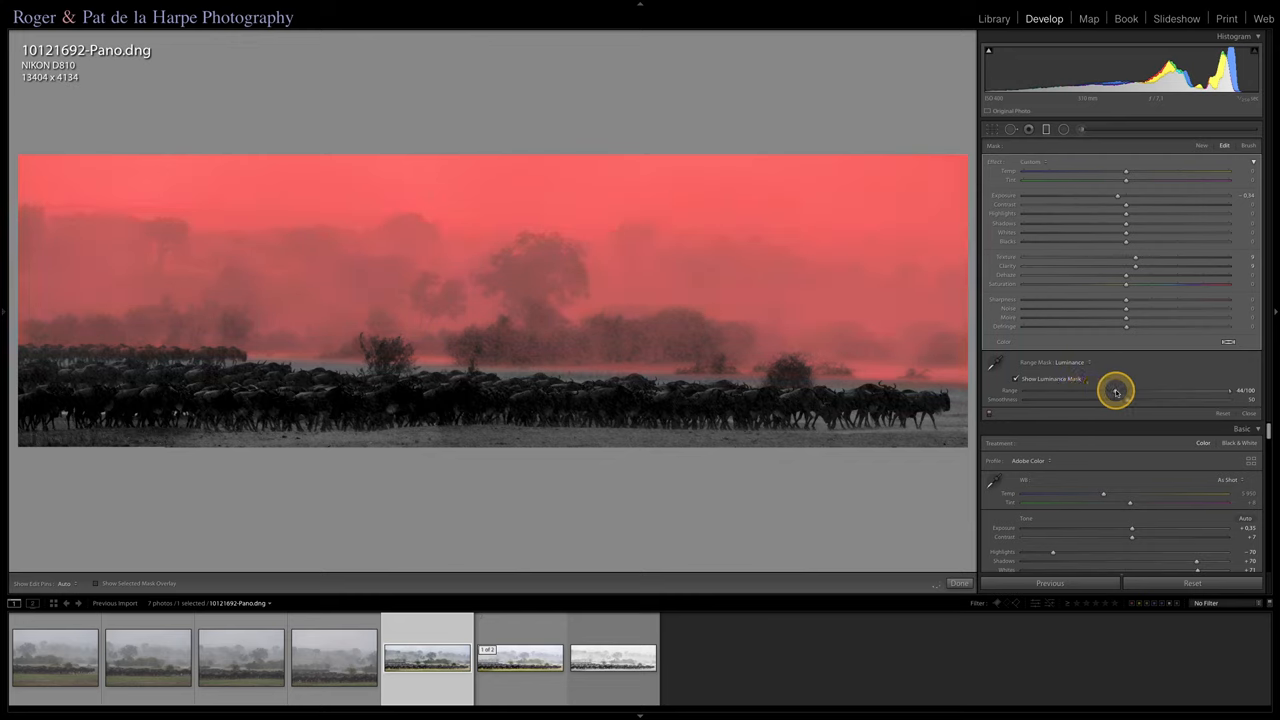
drag(1112, 390, 1124, 390)
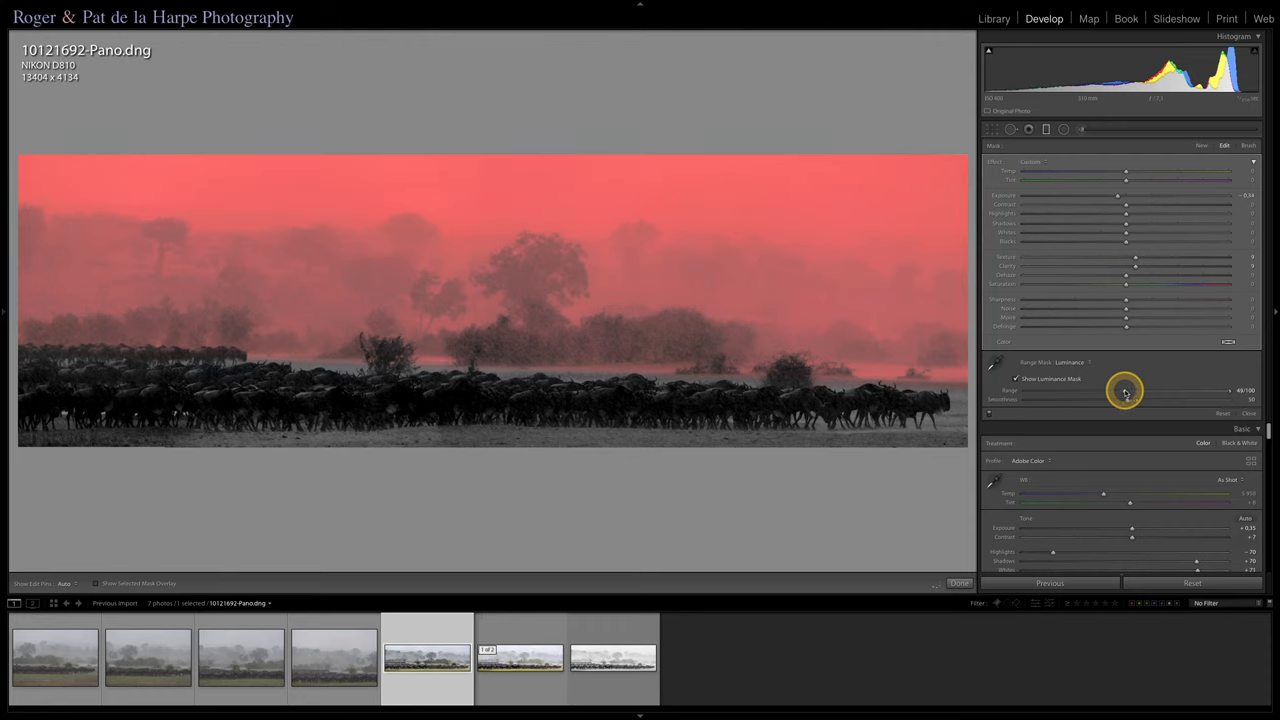
drag(1124, 390, 1130, 390)
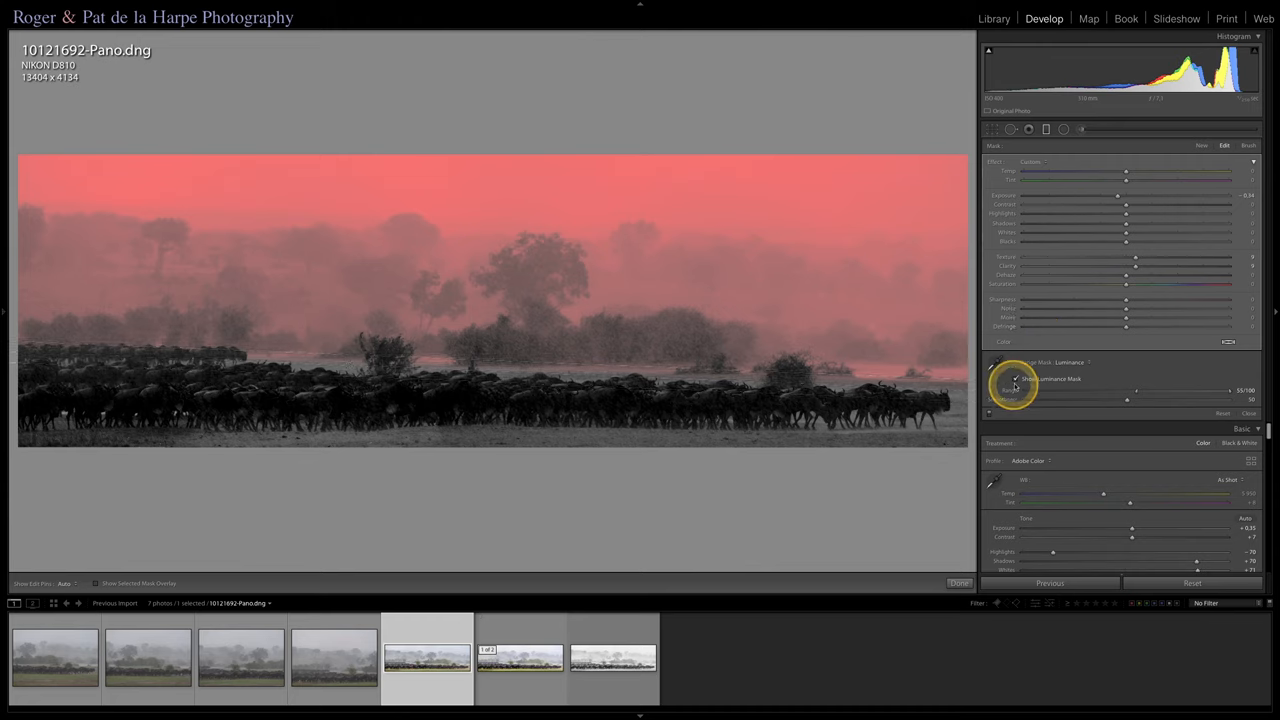
mouse_move(1080, 382)
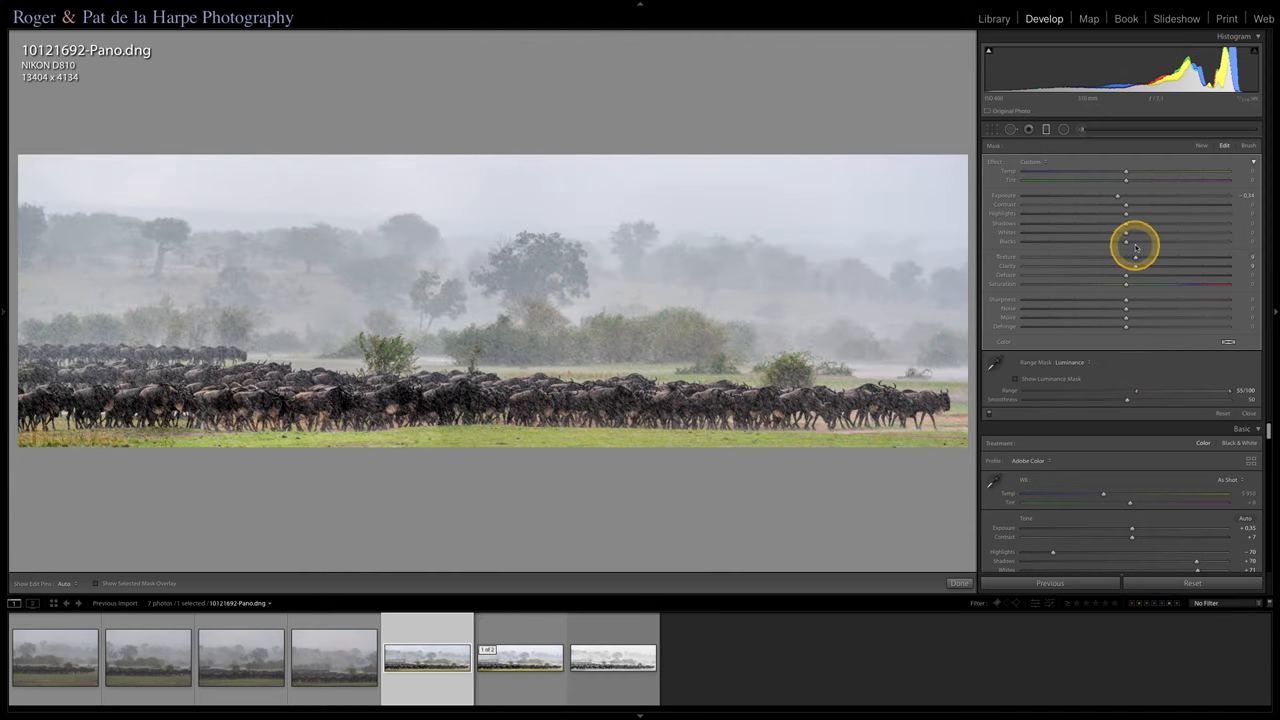
mouse_move(1120, 200)
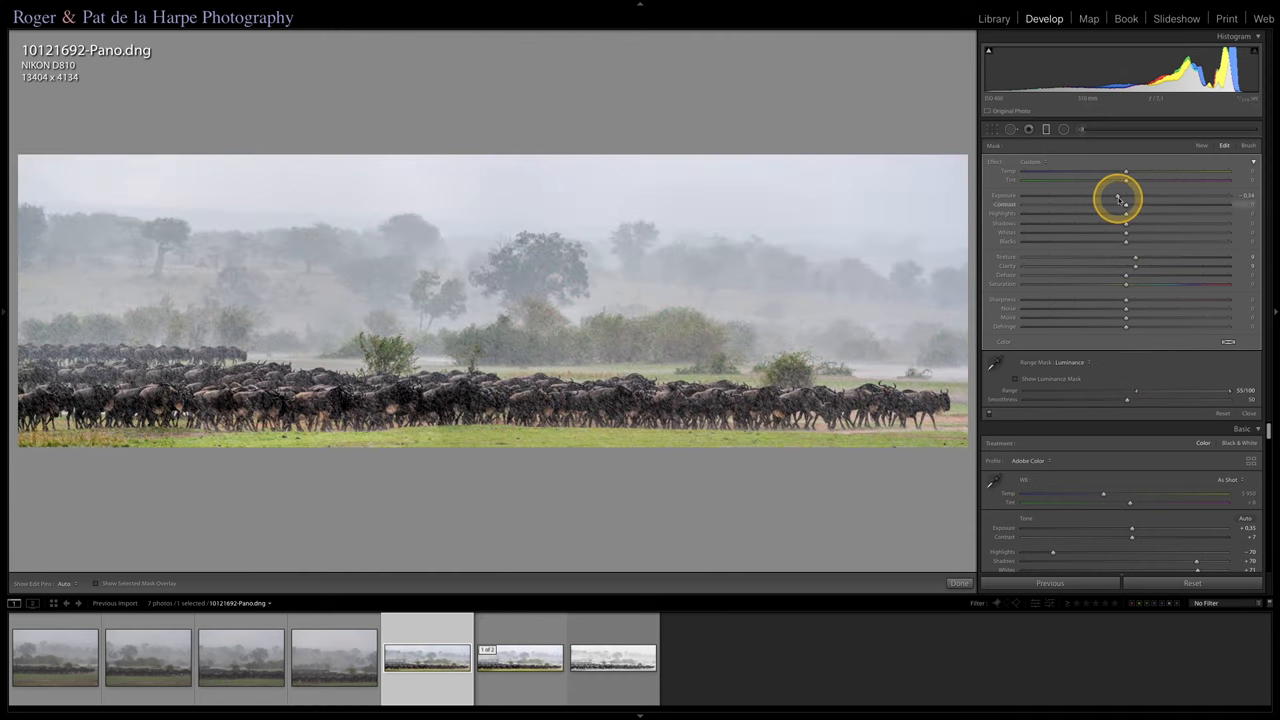
Step: Lower the masked filter's Exposure further for a deeper, moodier sky above the herd
drag(1124, 196, 1128, 196)
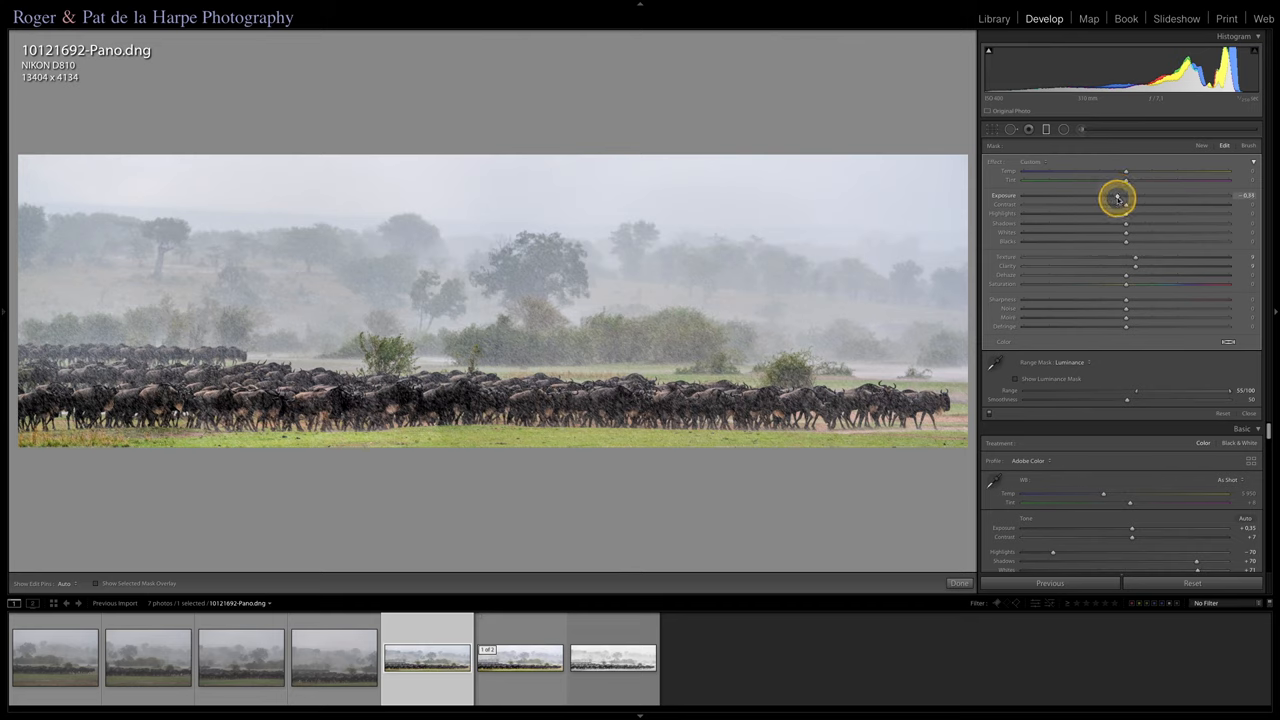
drag(1118, 198, 1112, 198)
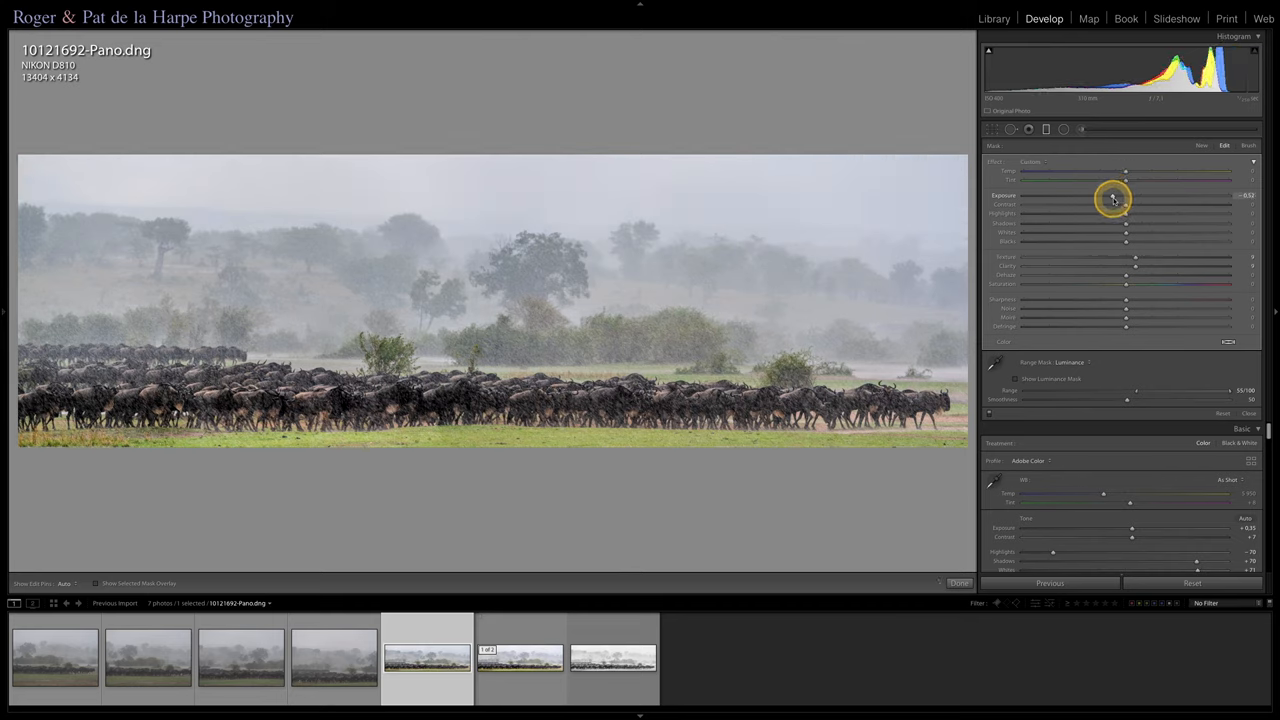
drag(1112, 198, 1116, 198)
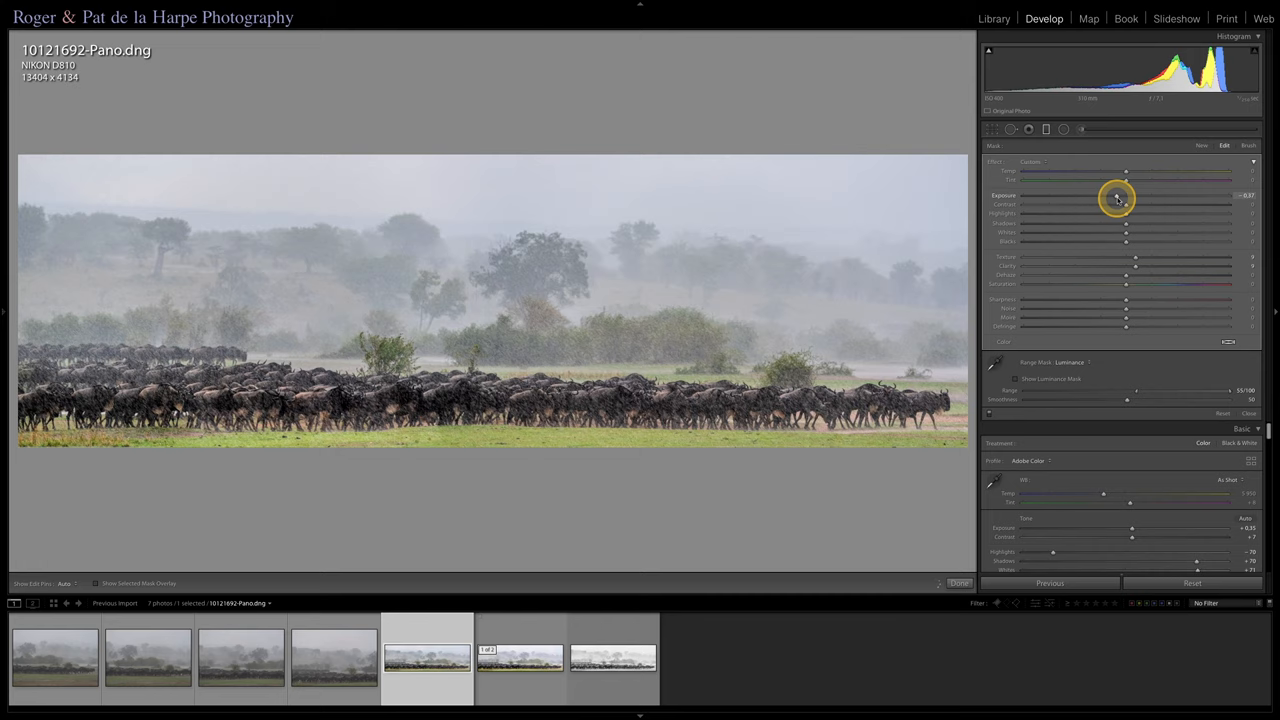
drag(1116, 198, 1116, 198)
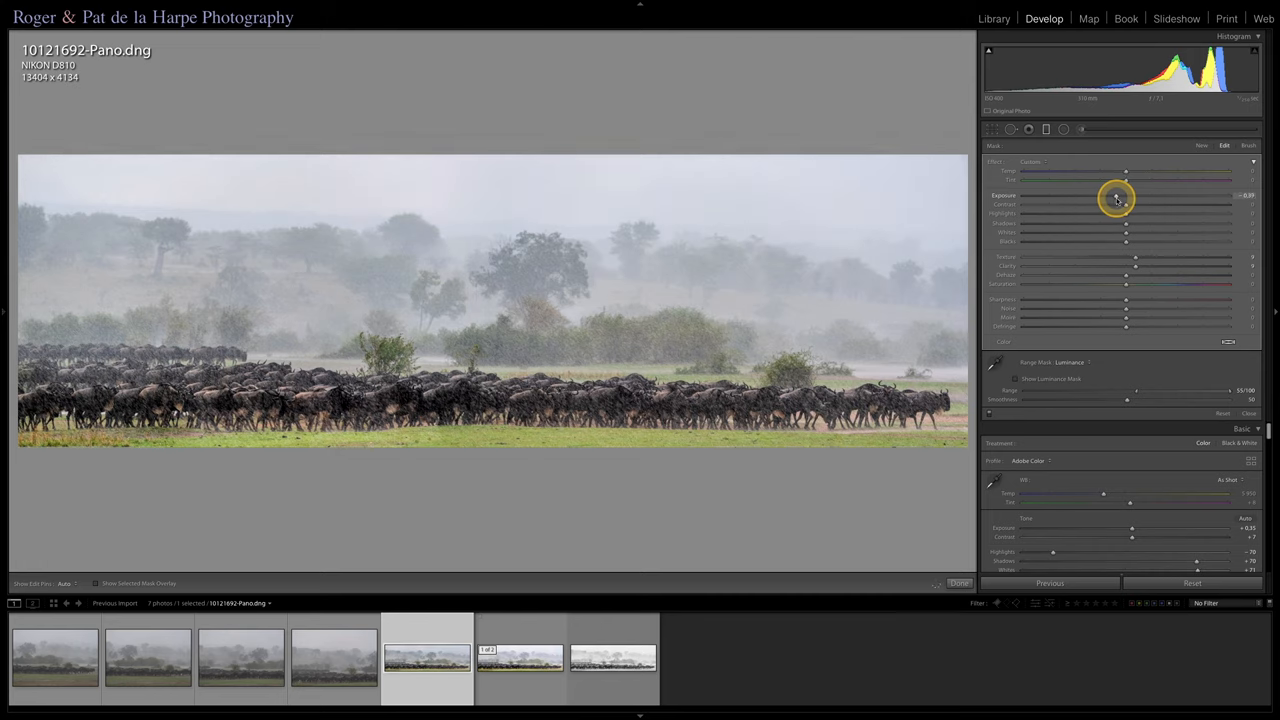
drag(1116, 198, 1128, 208)
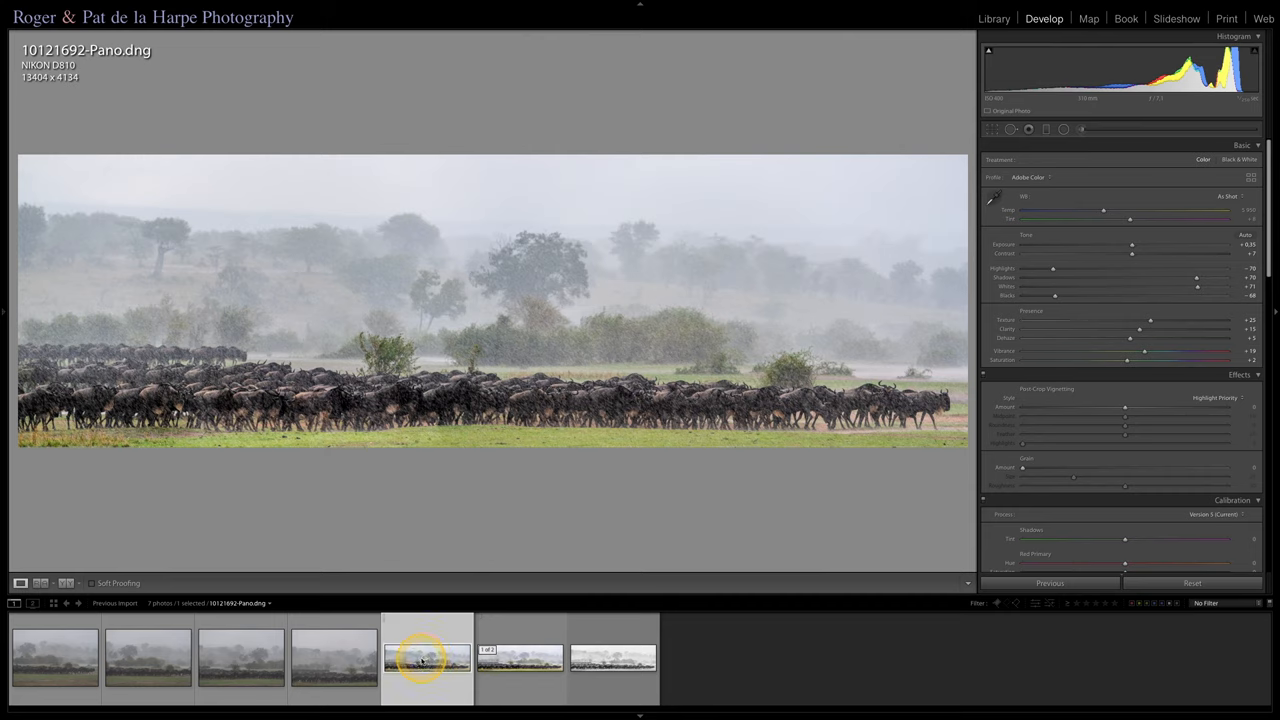
Step: Create a virtual copy of the panorama from the filmstrip and select it for editing
right_click(428, 658)
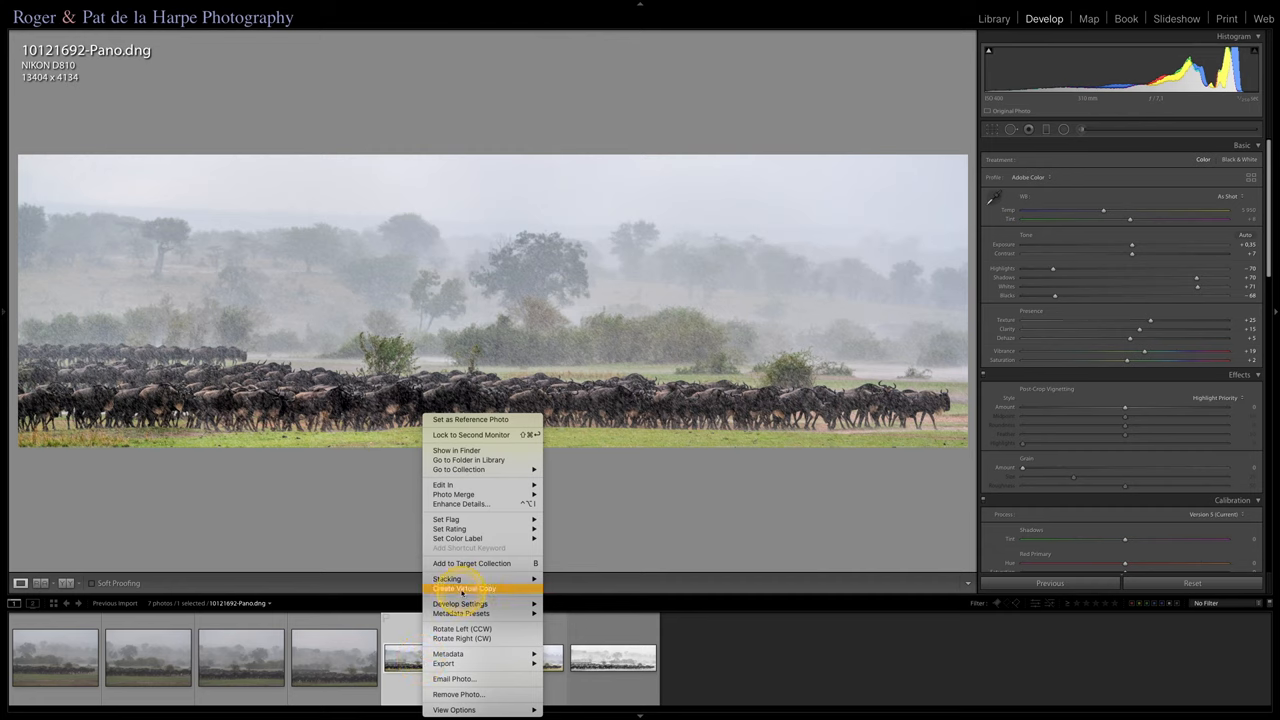
mouse_move(460, 588)
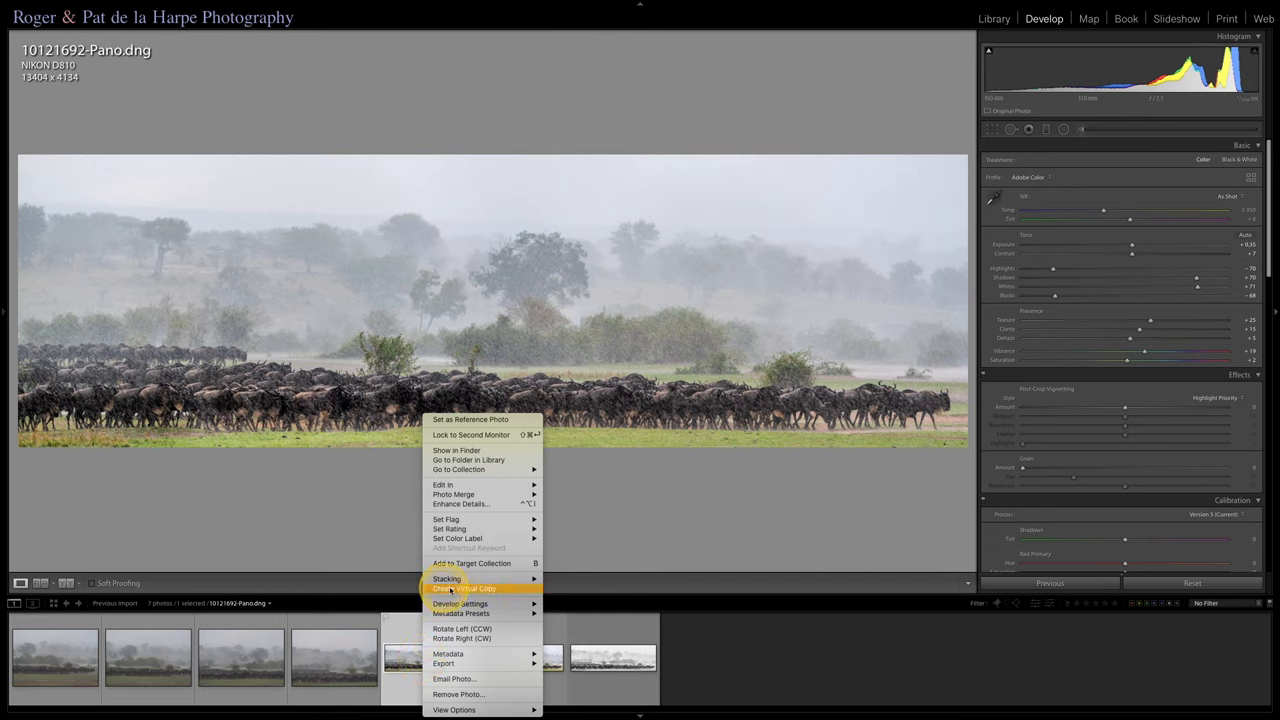
click(464, 588)
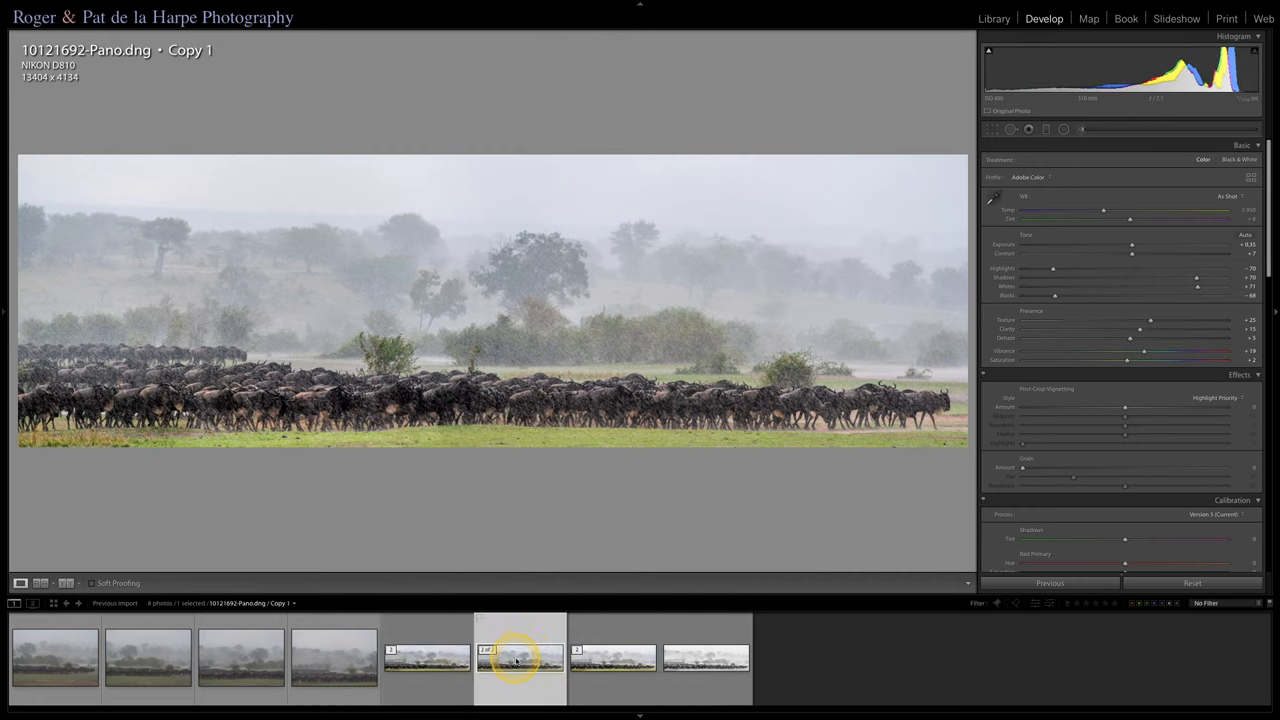
click(428, 658)
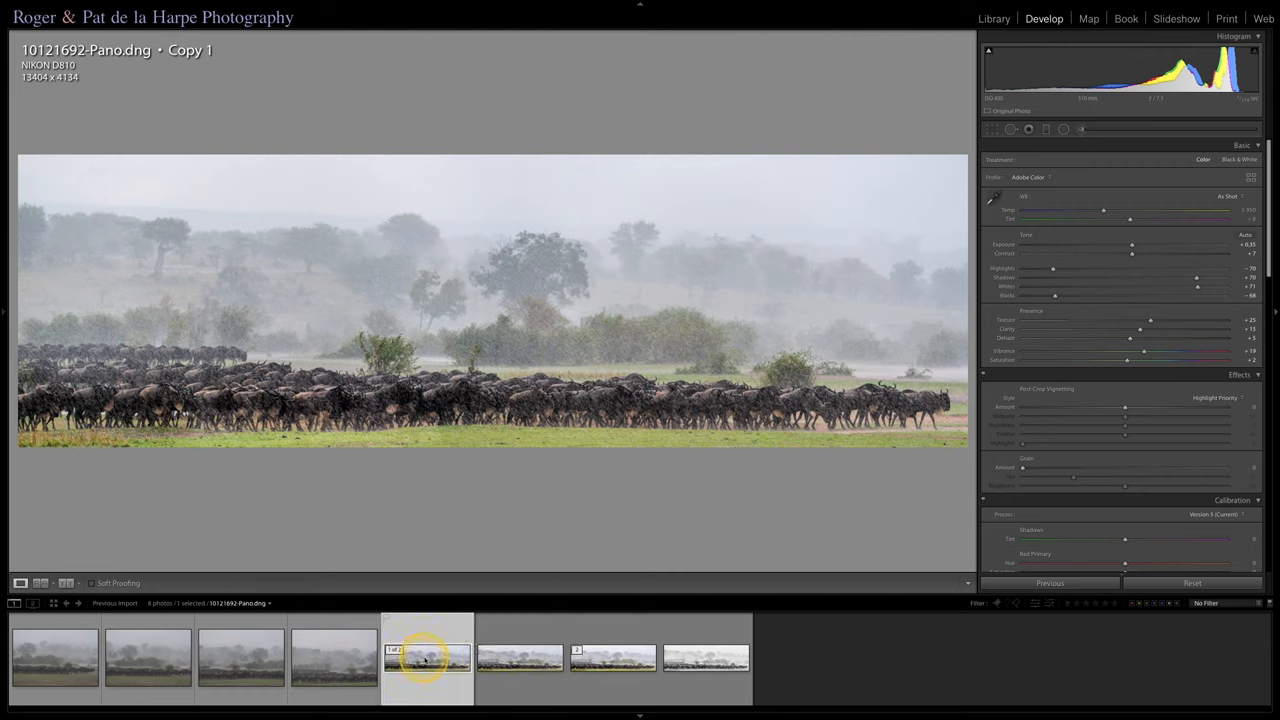
click(520, 658)
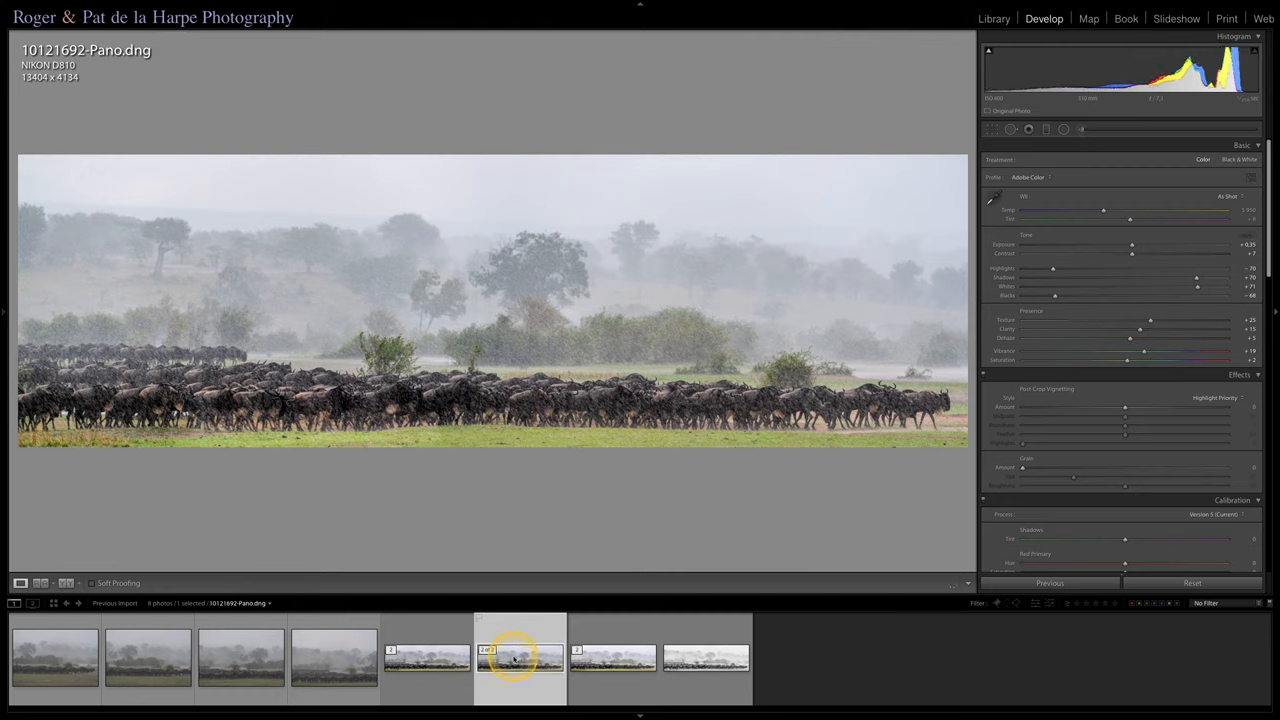
click(1252, 176)
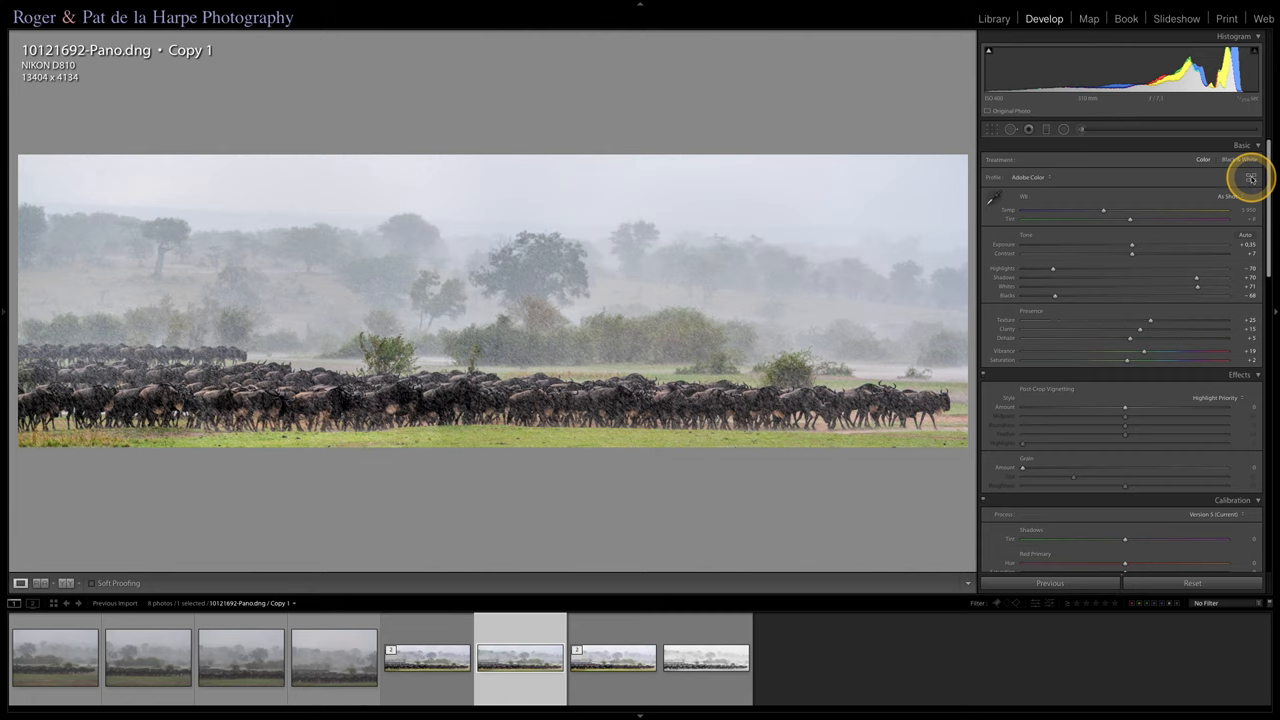
Step: Browse the profiles, trying B&W 01, and apply the B&W 07 black-and-white profile
click(1252, 178)
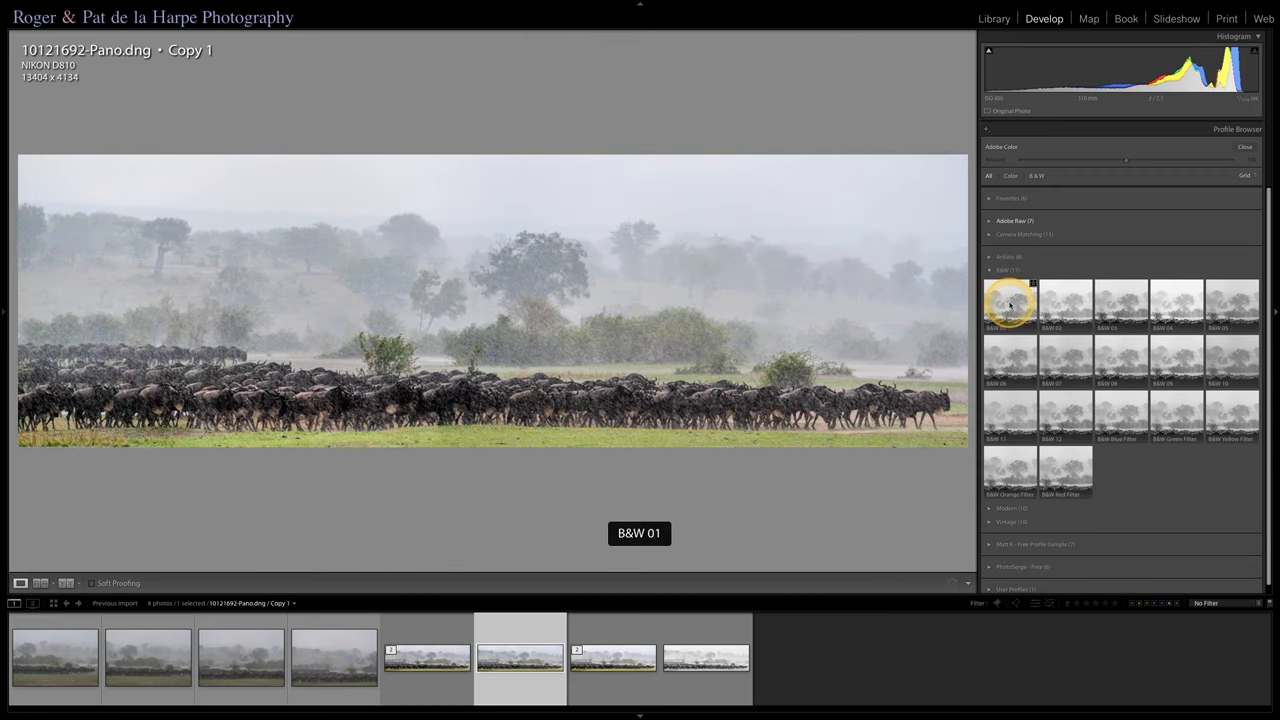
click(1010, 304)
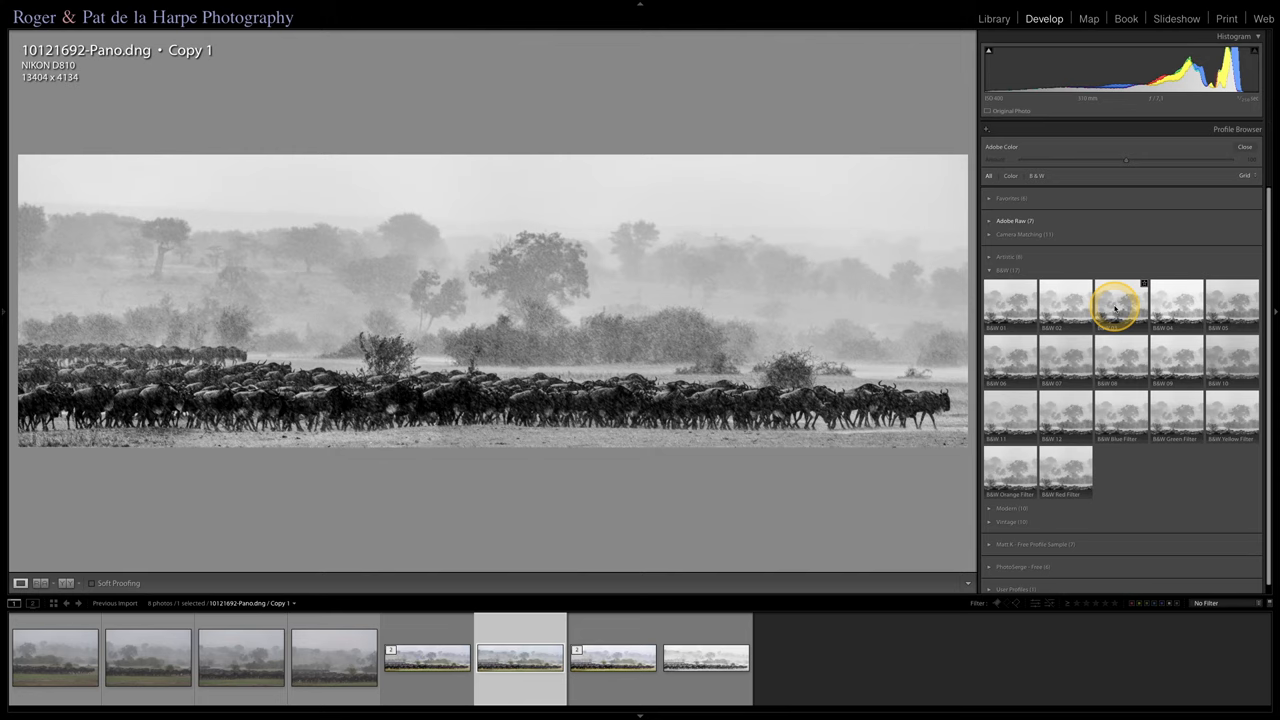
mouse_move(1120, 304)
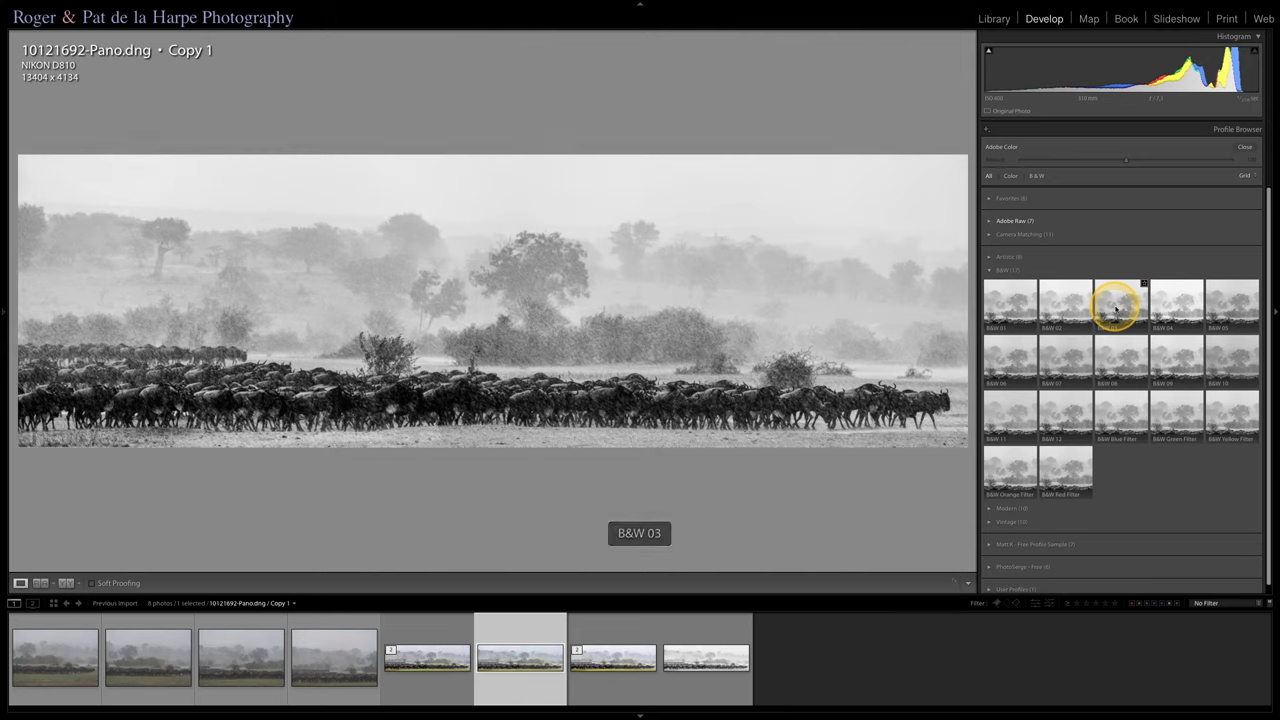
mouse_move(1176, 304)
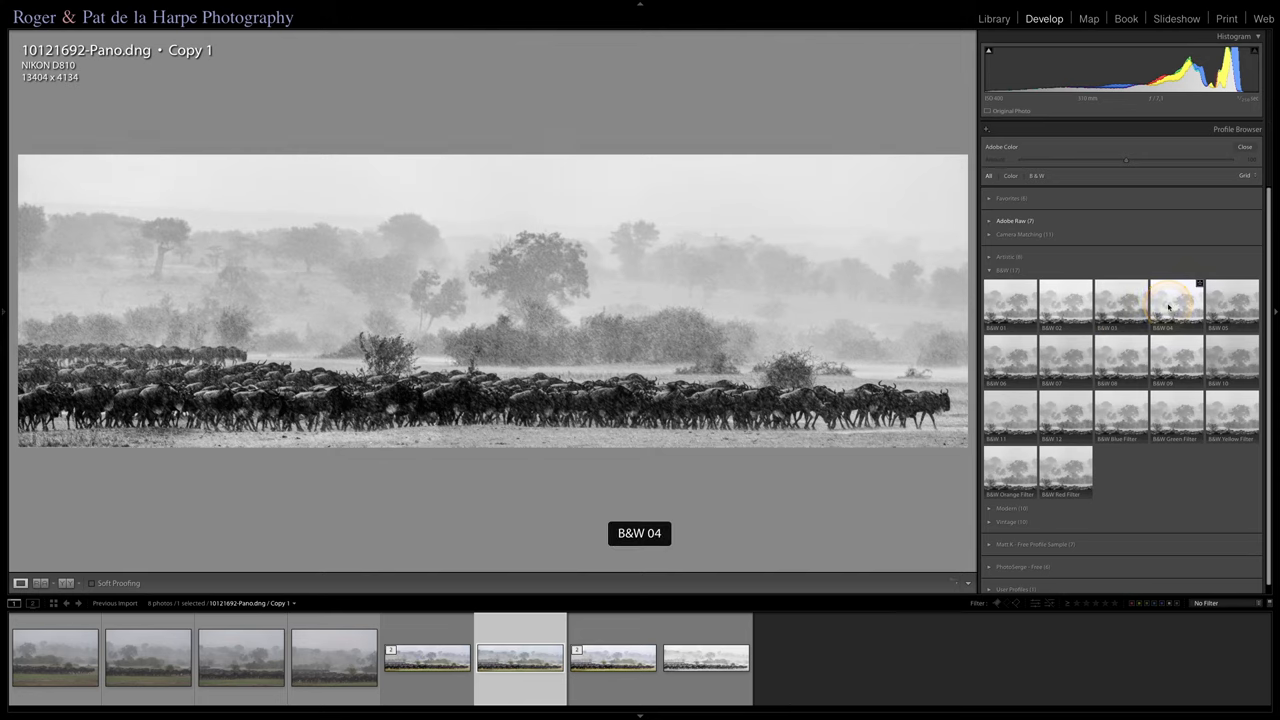
click(1176, 304)
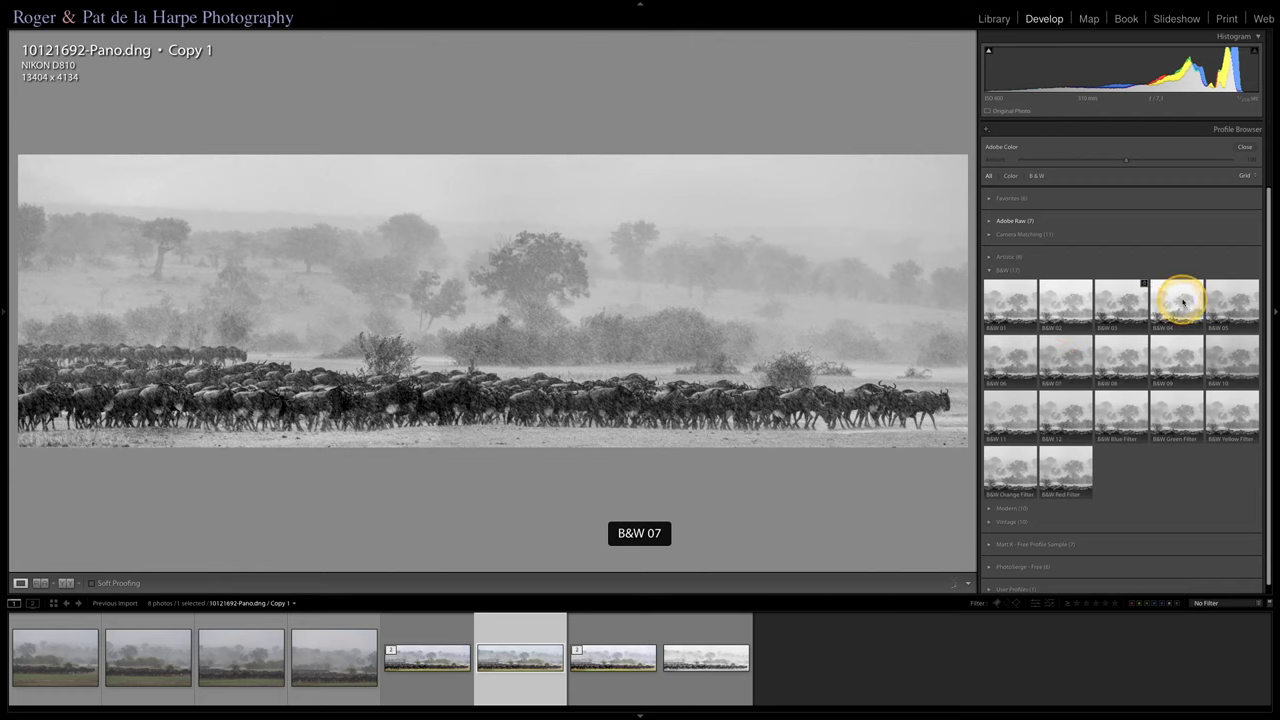
click(1176, 300)
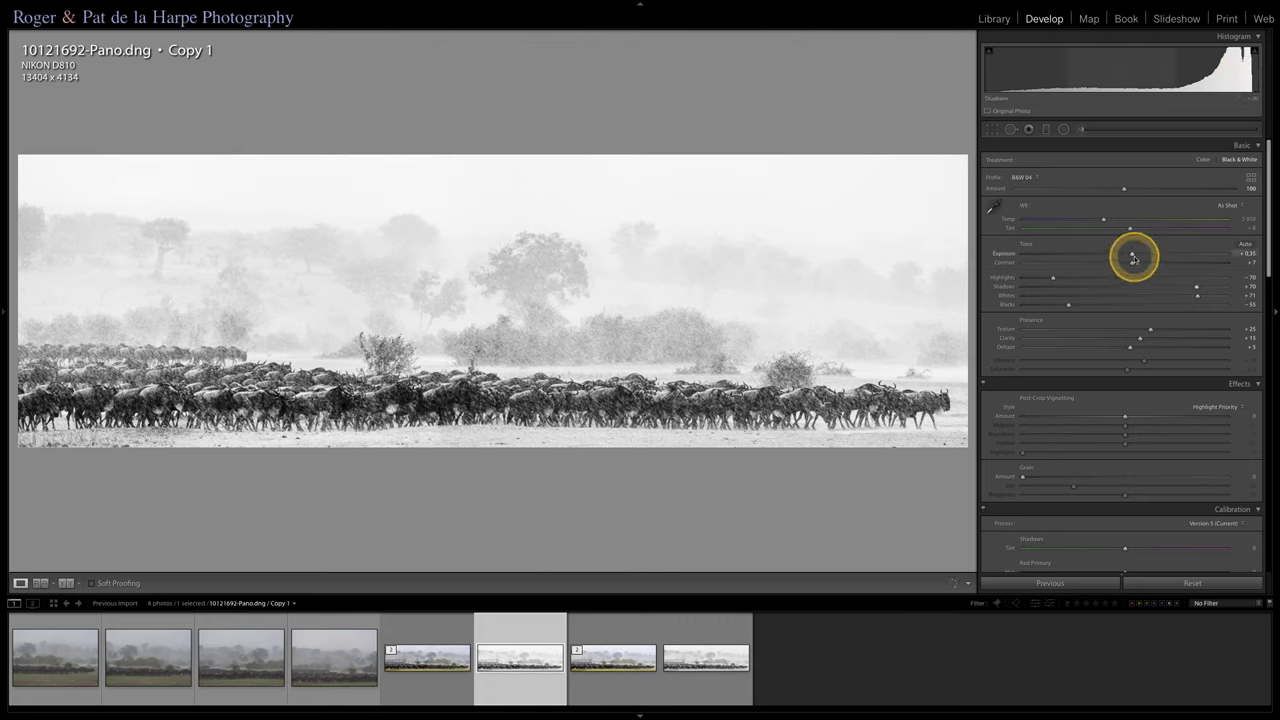
Step: Raise Exposure and Clarity on the black-and-white copy, then reselect the colour original
drag(1136, 252, 1130, 252)
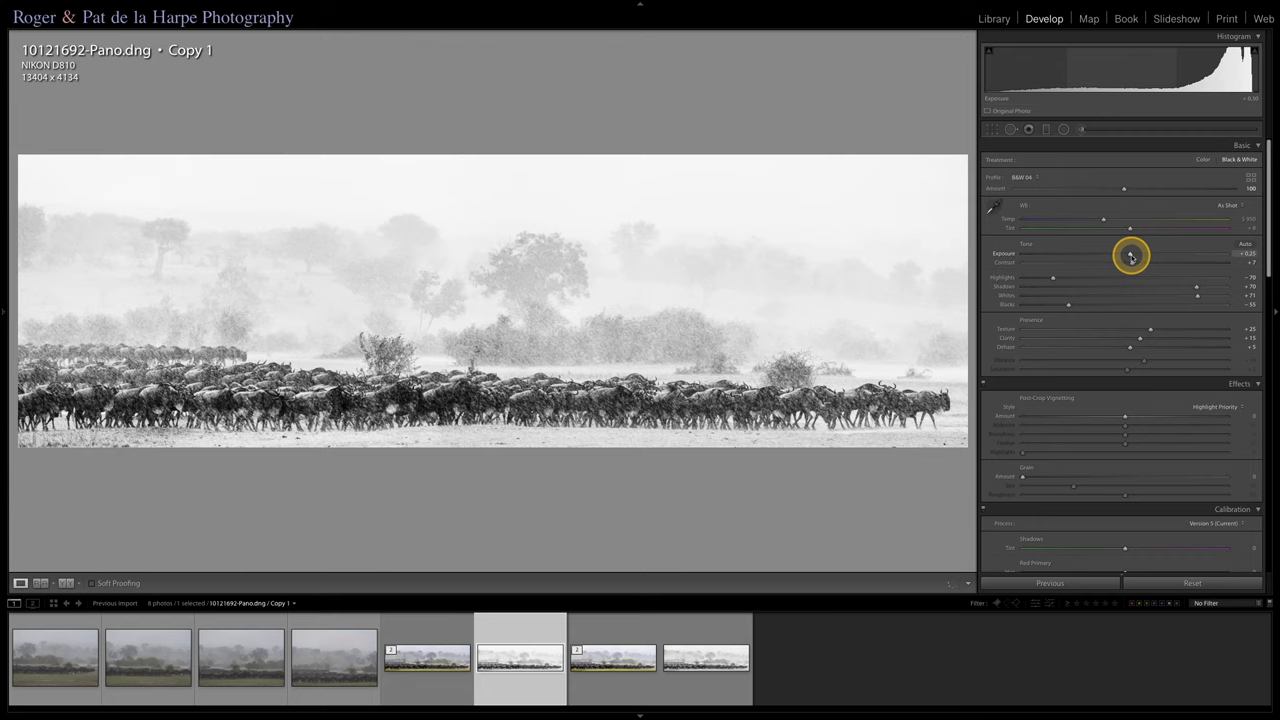
drag(1136, 256, 1128, 256)
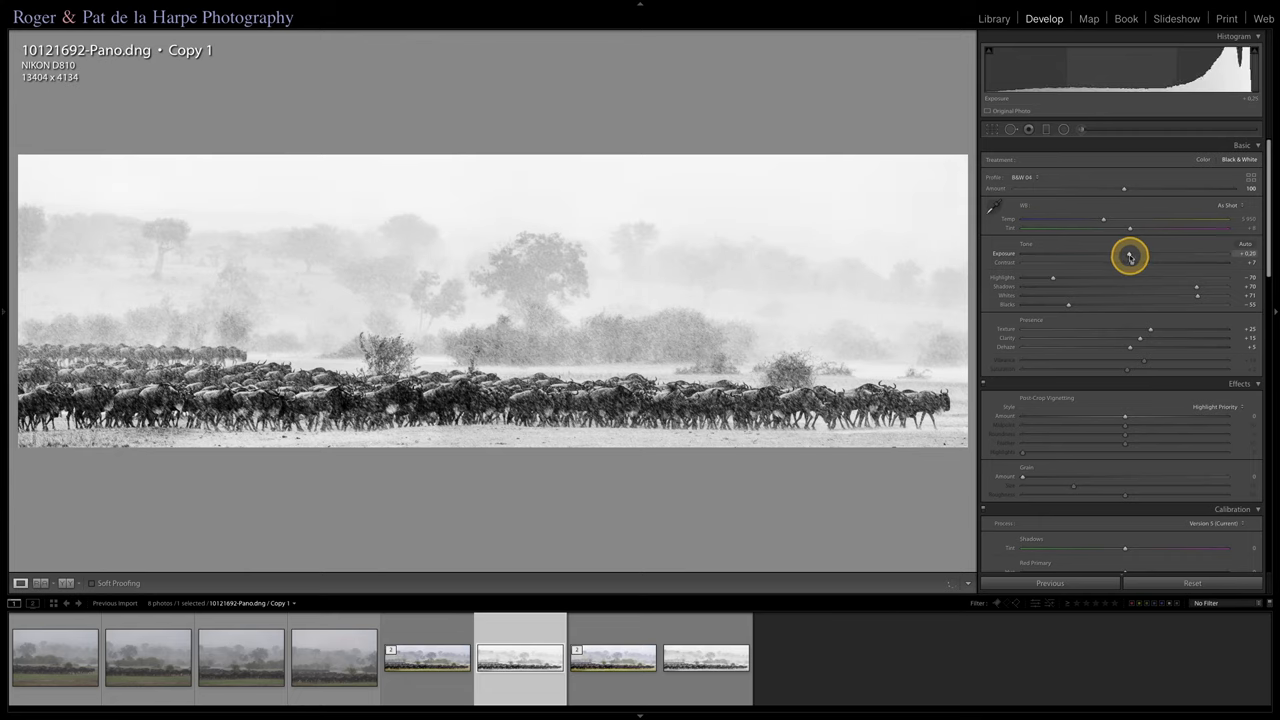
drag(1124, 252, 1116, 252)
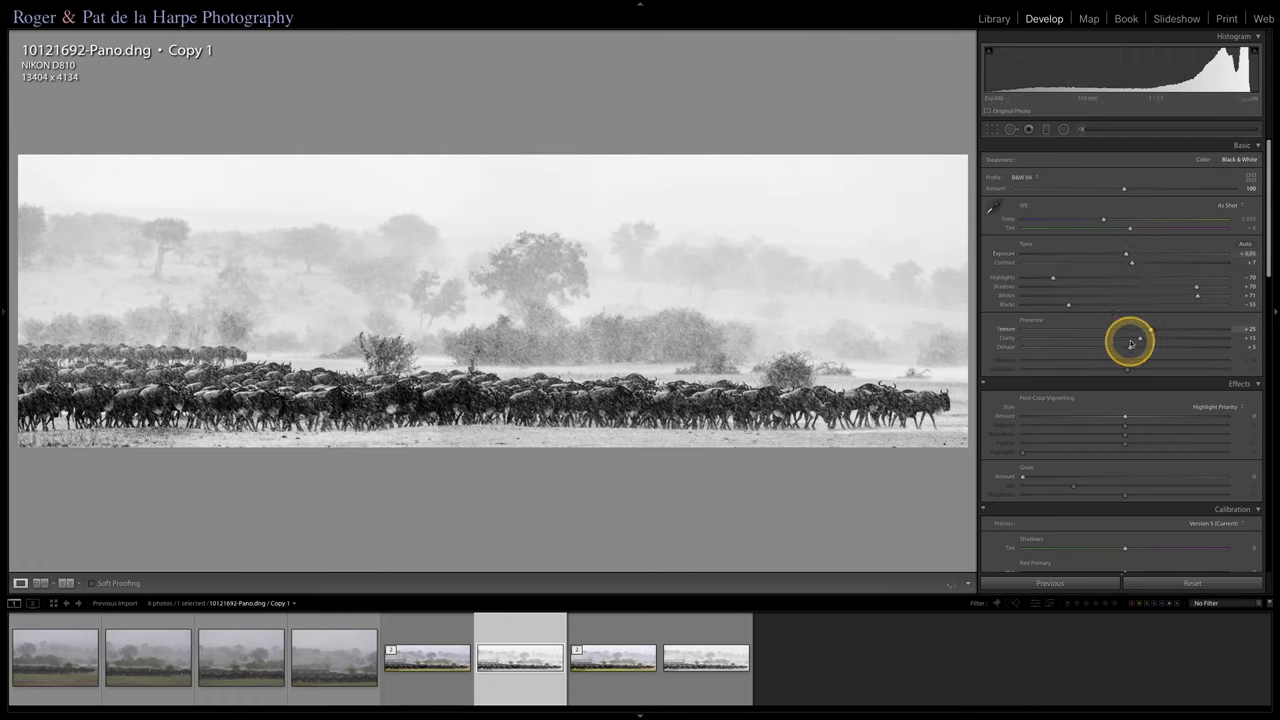
drag(1128, 338, 1130, 338)
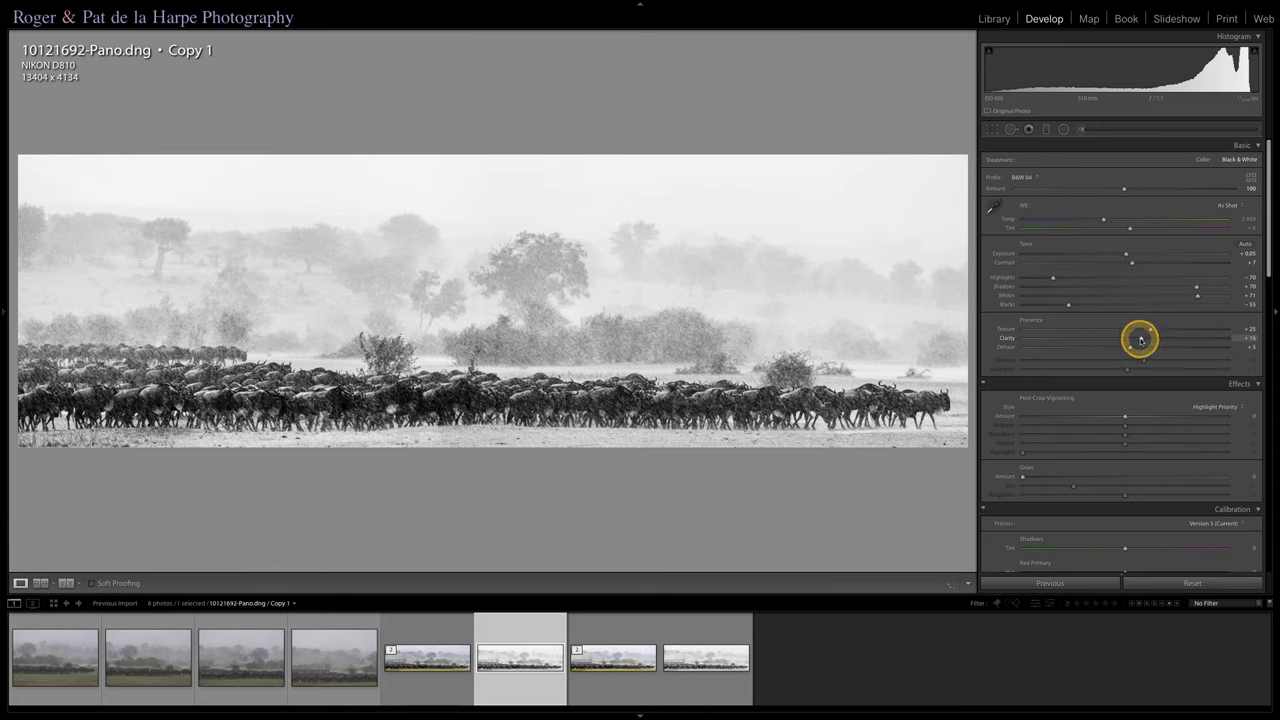
drag(1140, 338, 1160, 338)
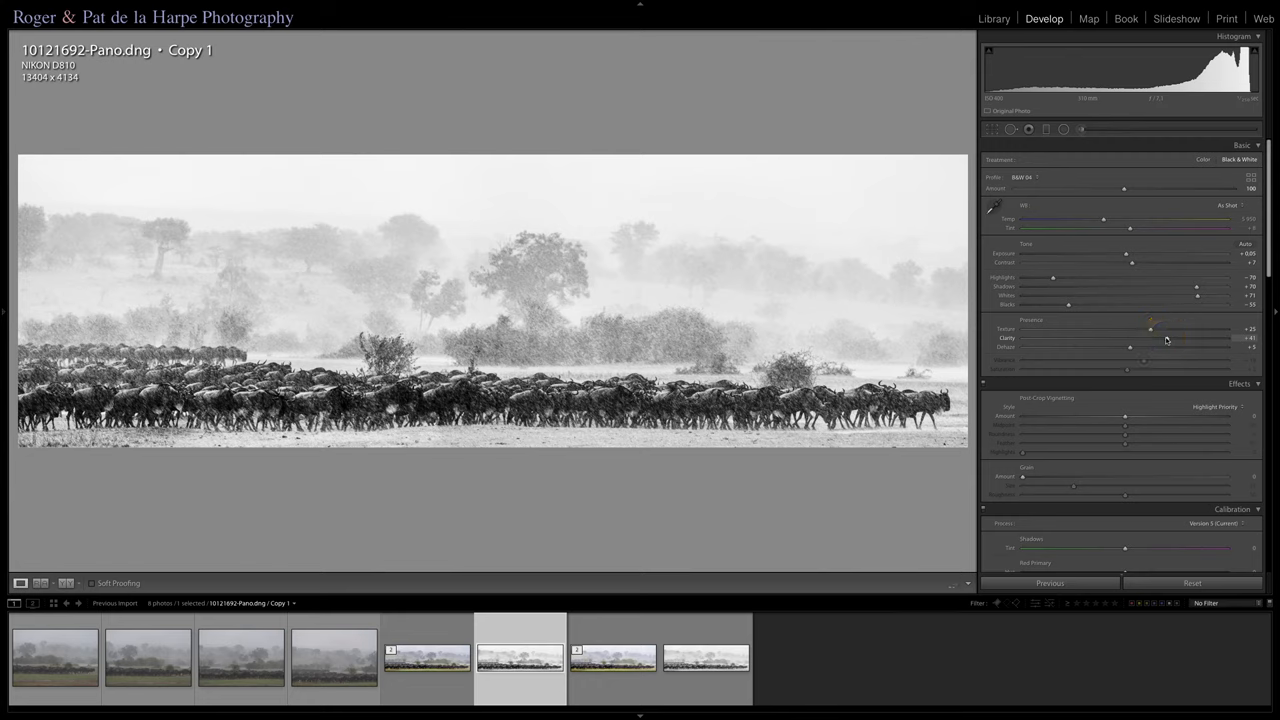
click(428, 656)
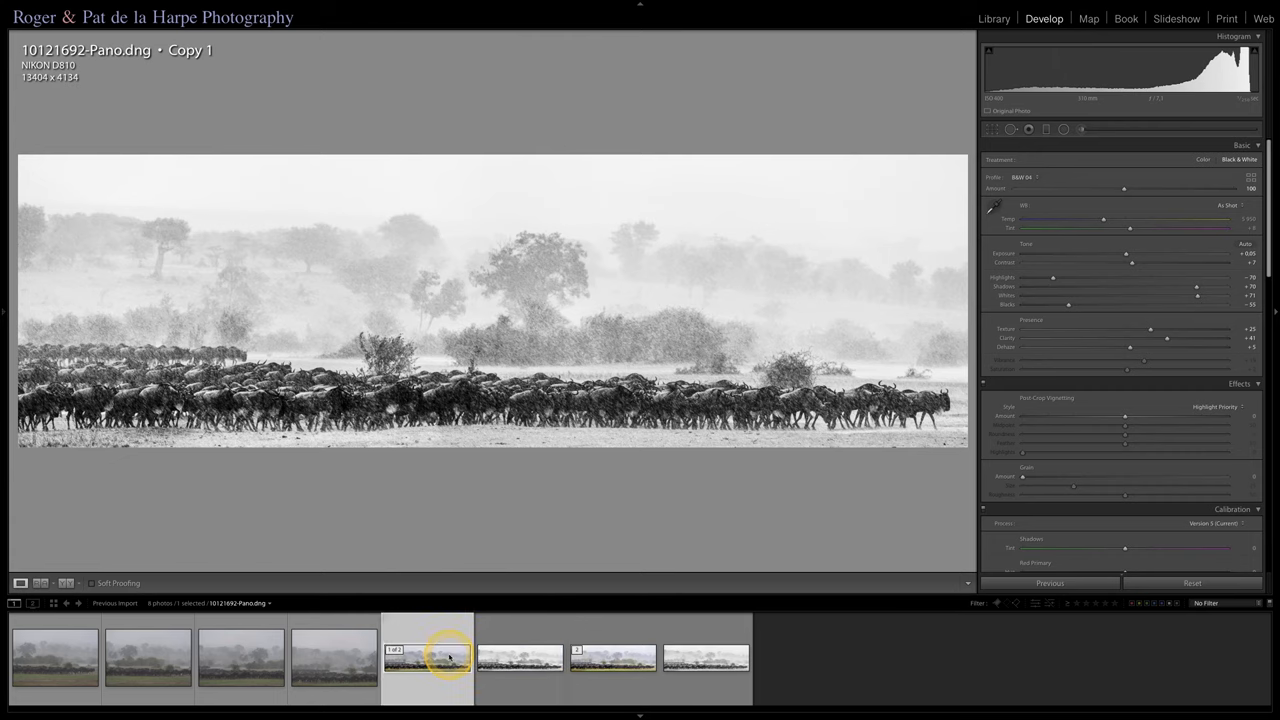